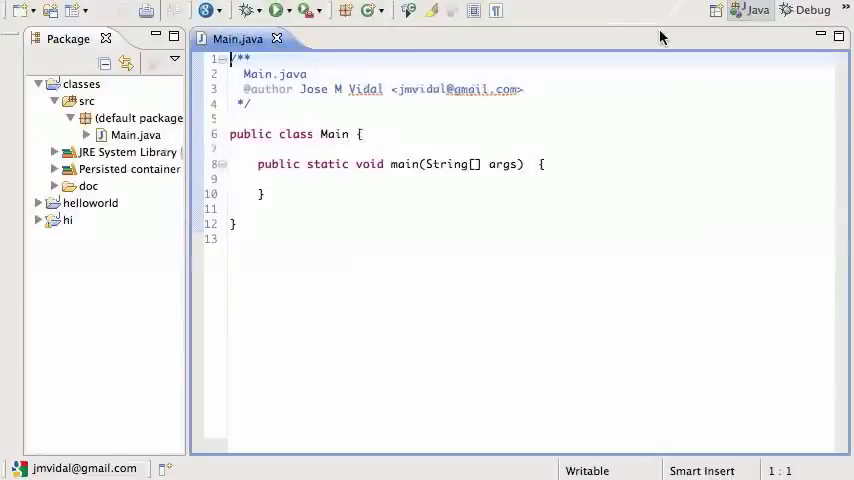
Add the comment '//.csv comma separated values' inside the main method.
left_click(400, 179)
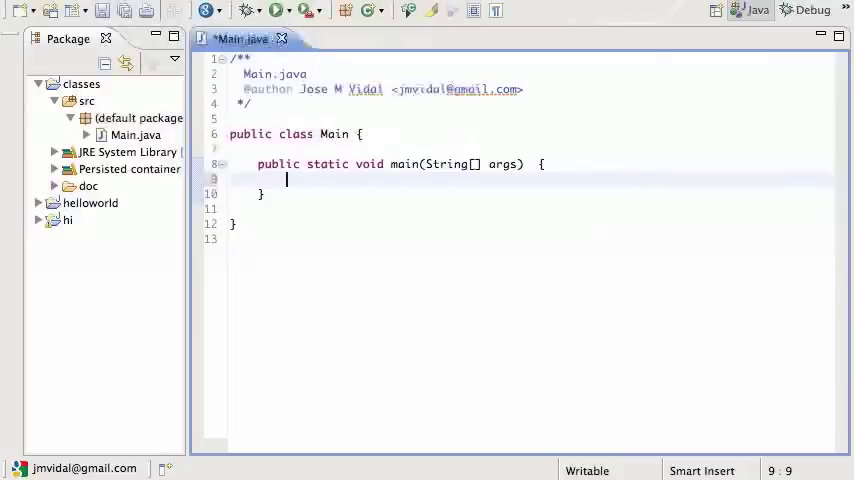
type("//")
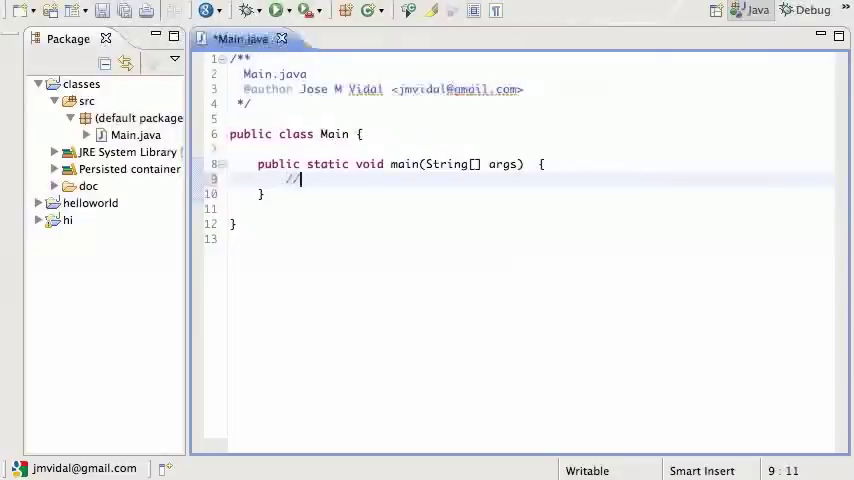
type("csv")
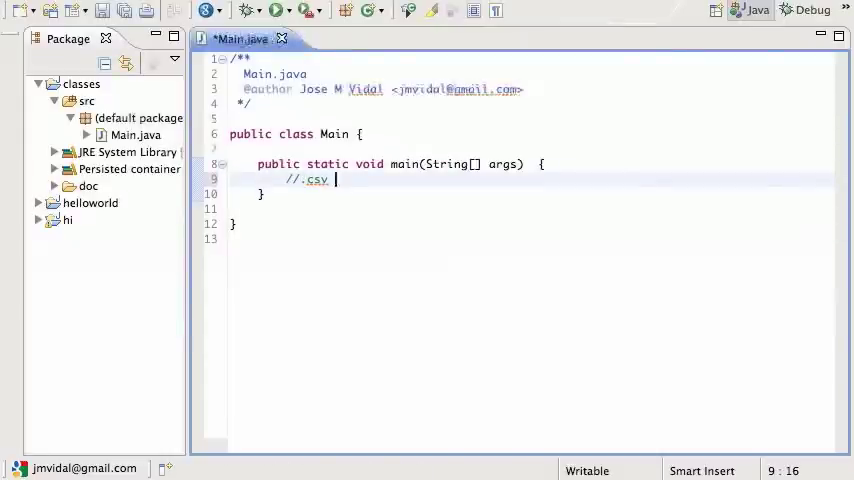
type("comma sepa")
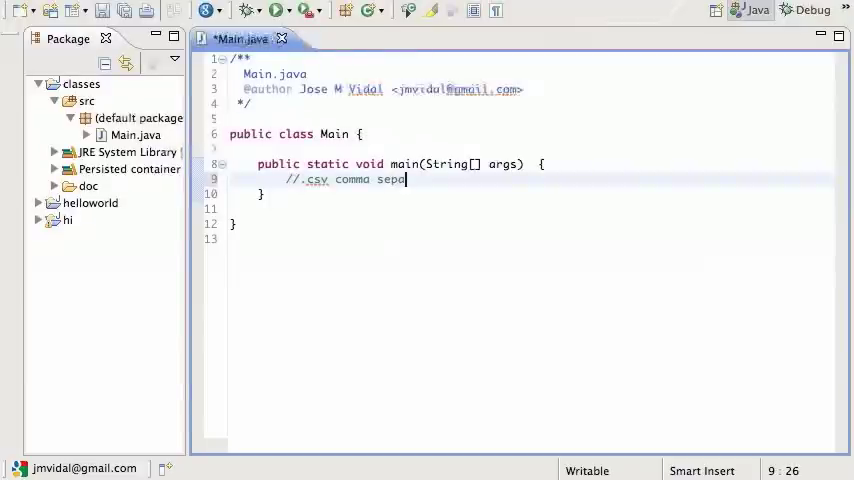
type("rated values")
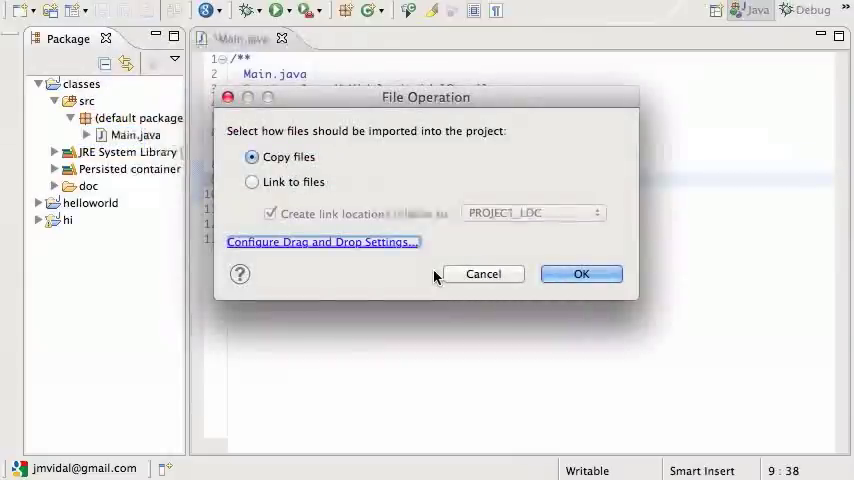
Copy data.csv into the project and open it with the Text Editor.
left_click(581, 274)
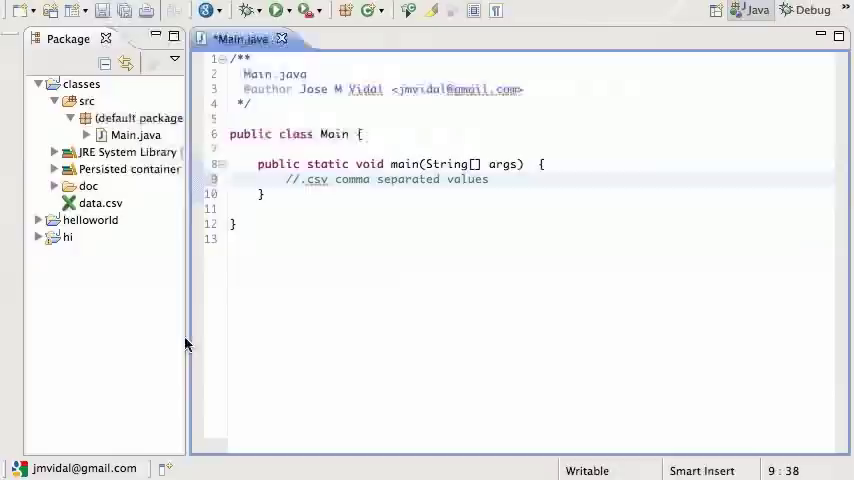
left_click(100, 202)
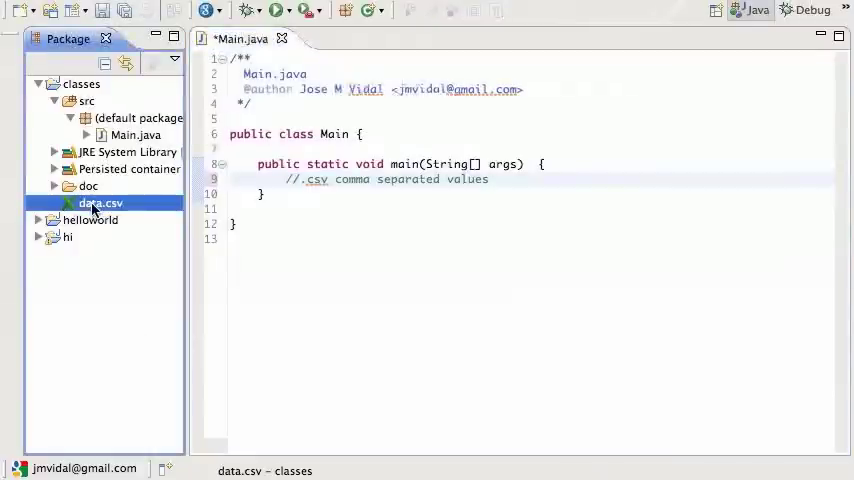
right_click(99, 203)
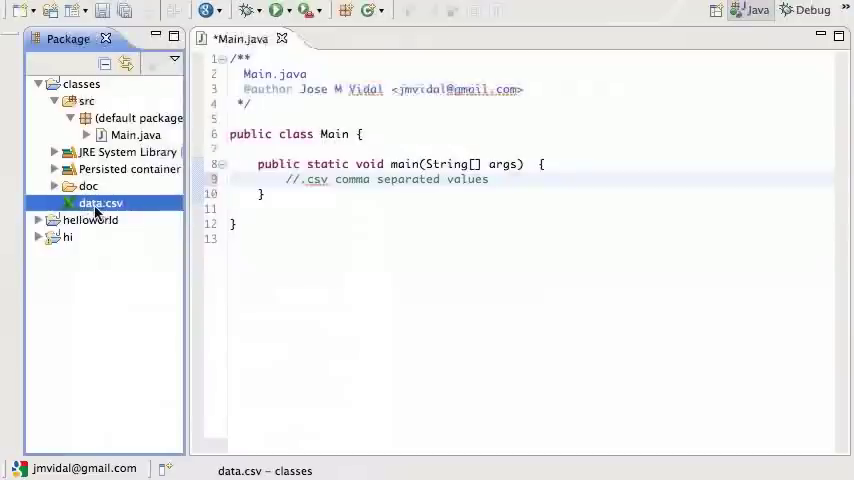
right_click(99, 203)
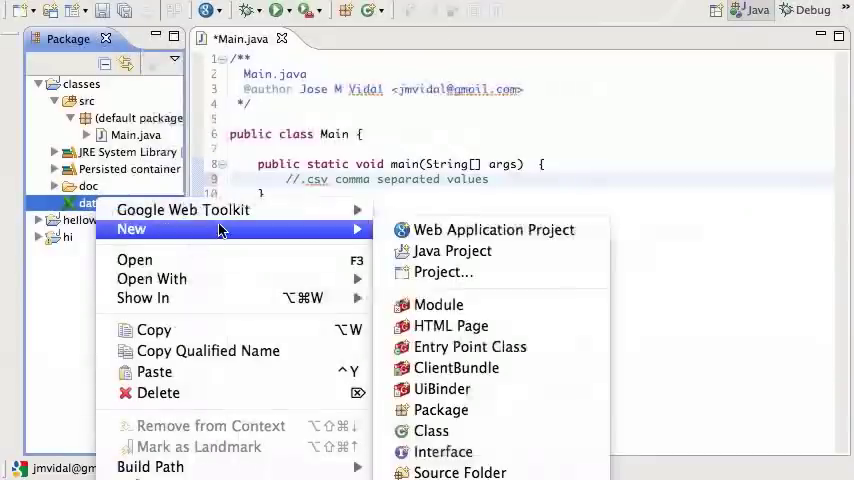
mouse_move(152, 278)
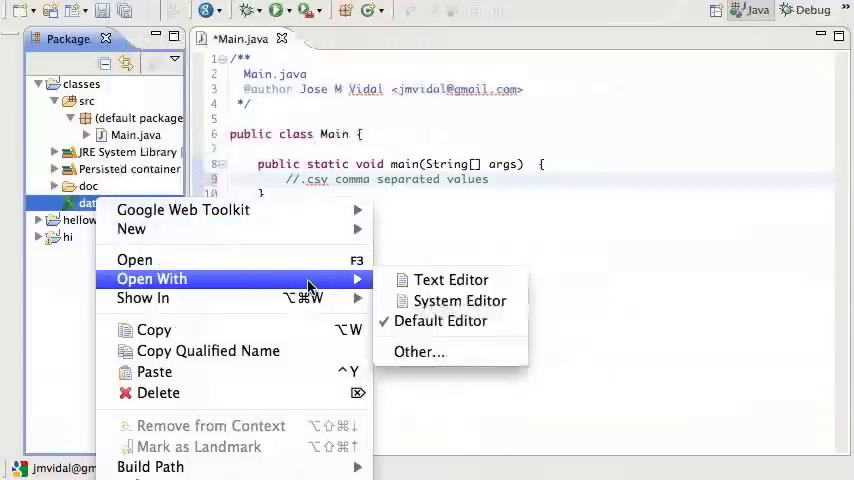
left_click(450, 279)
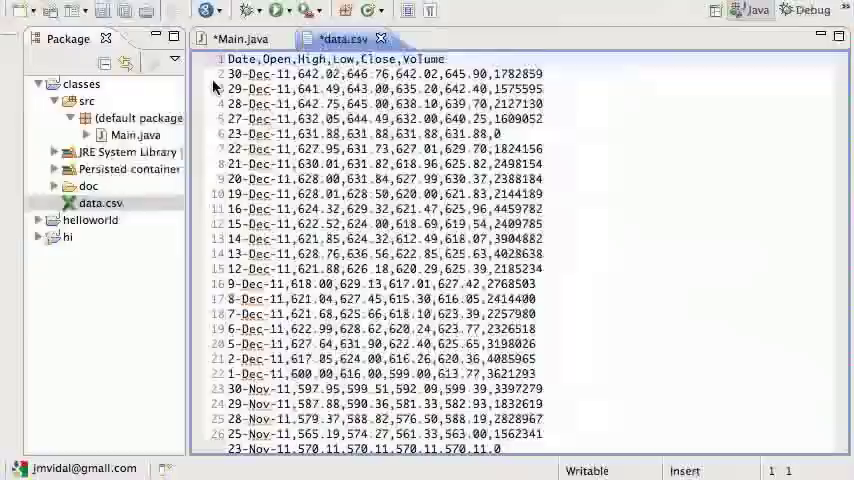
left_click(240, 60)
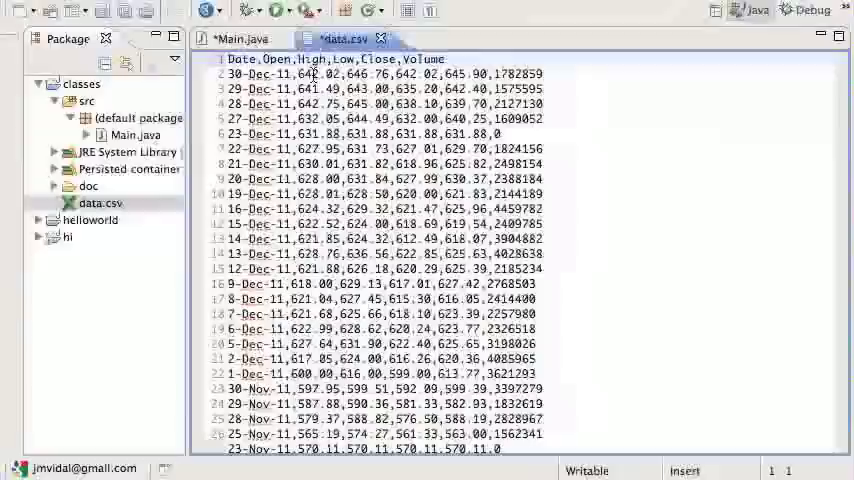
left_click(240, 38)
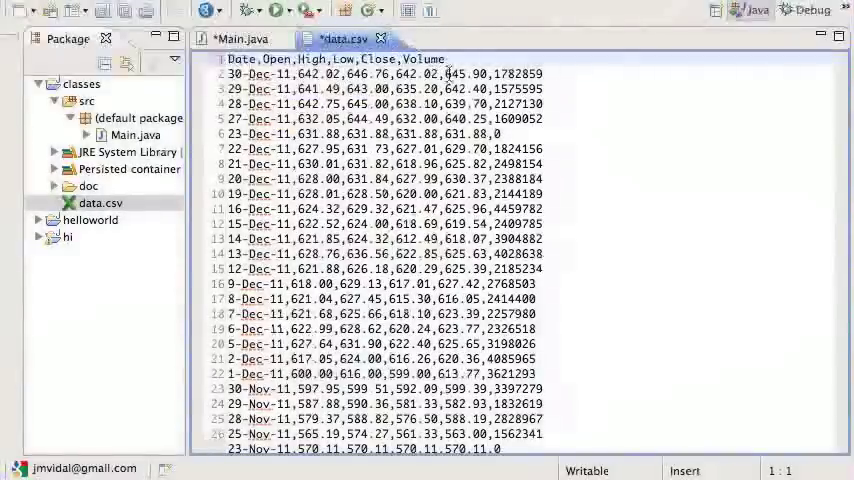
scroll("down", 3)
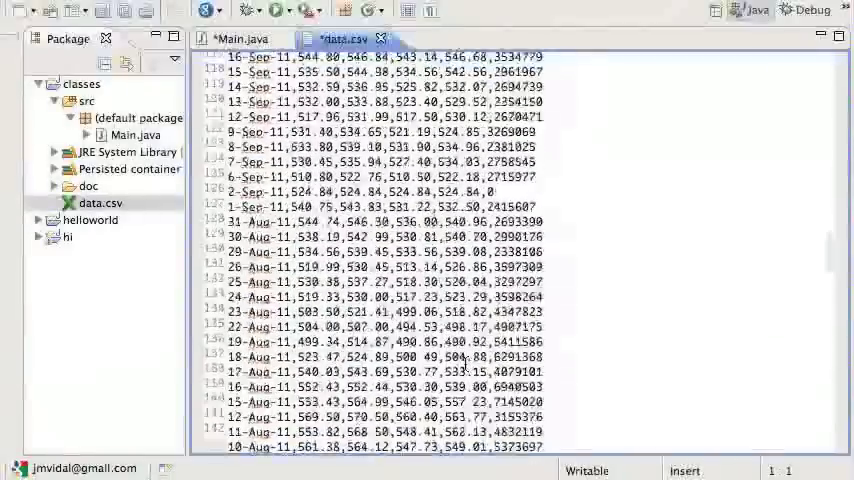
scroll("down", 3)
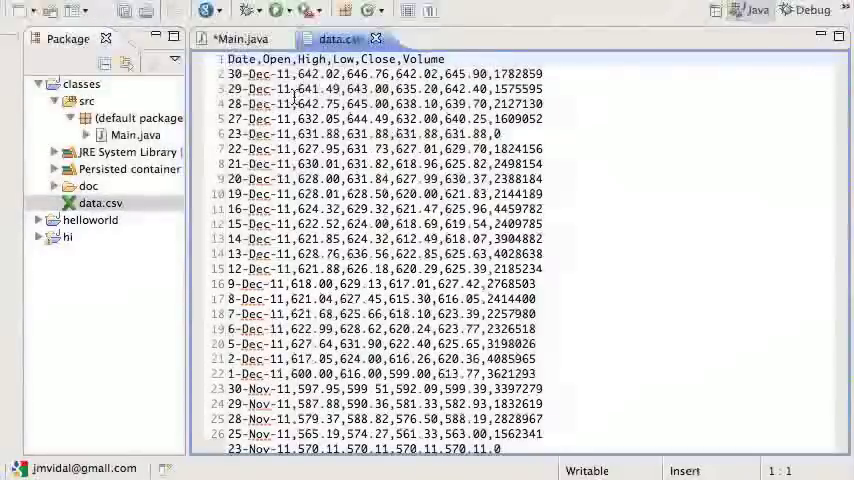
In Main.java, declare fileName set to "data.csv".
left_click(235, 38)
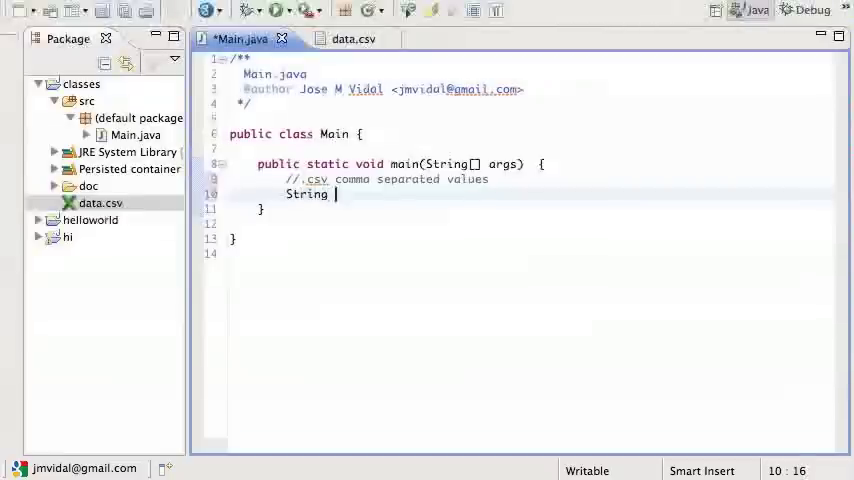
type("file")
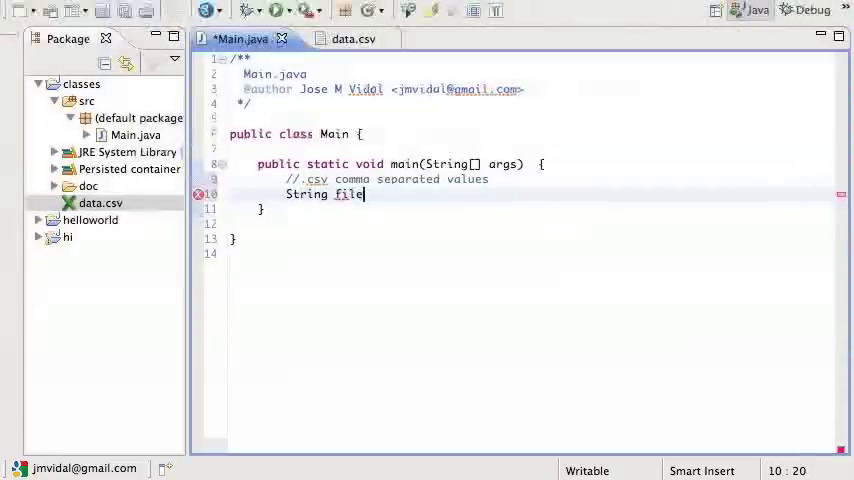
type("Name =")
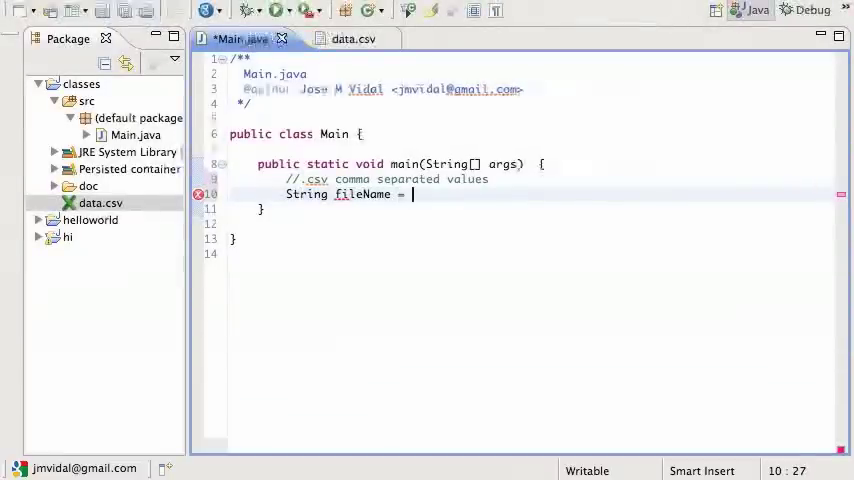
type("\"data.csv\";")
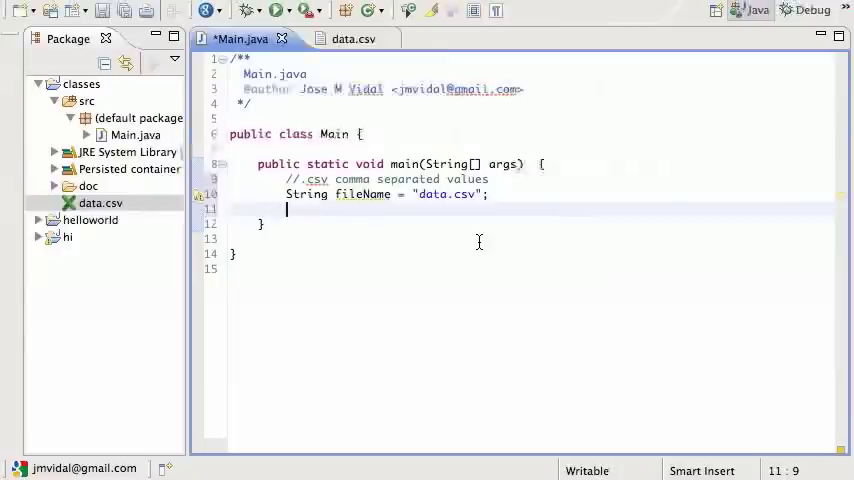
Create Scanner inputStream = new Scanner(fileName).
type("Scan")
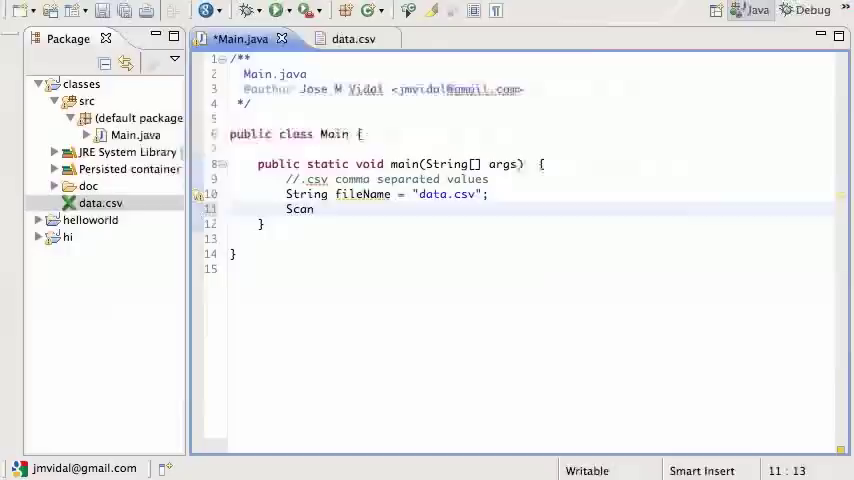
type("ner")
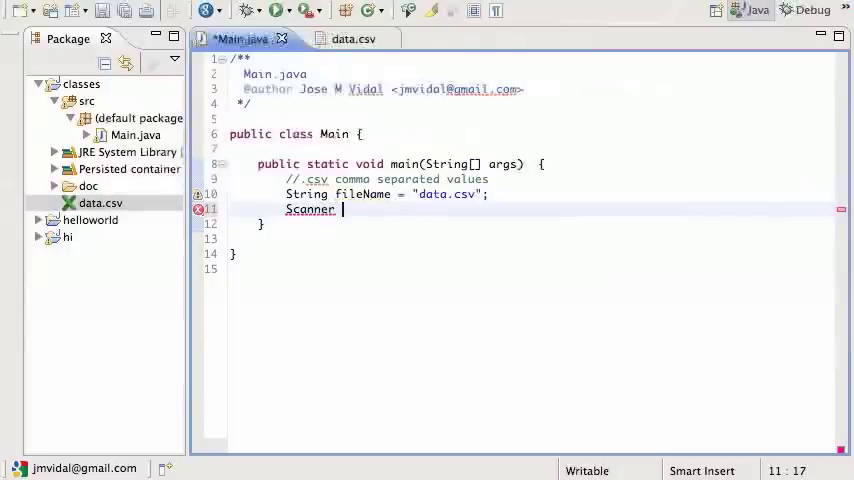
type("input")
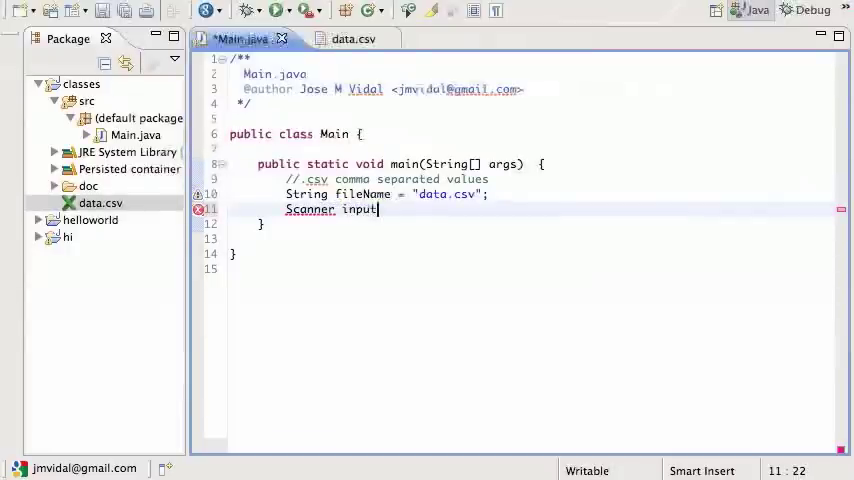
type("Stream")
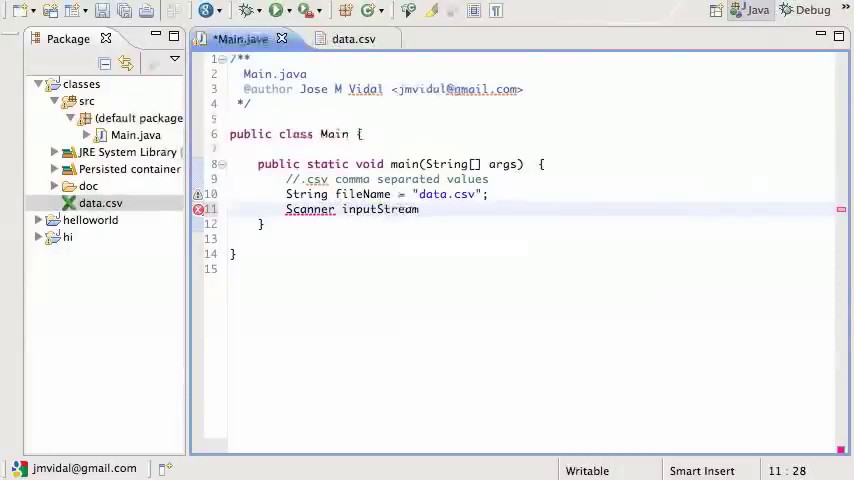
type("= n")
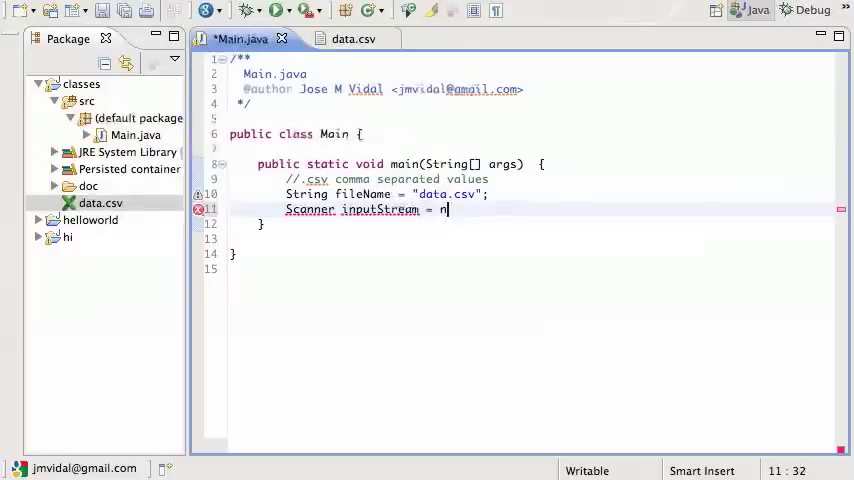
type("ew")
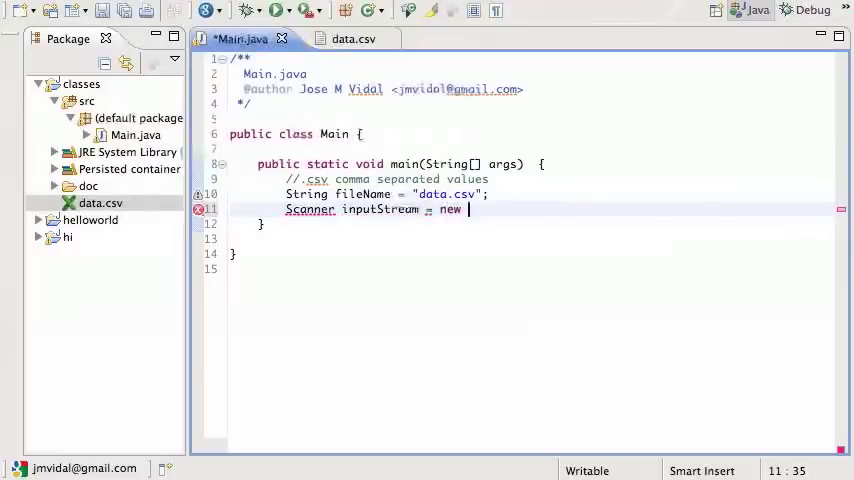
type("Sca")
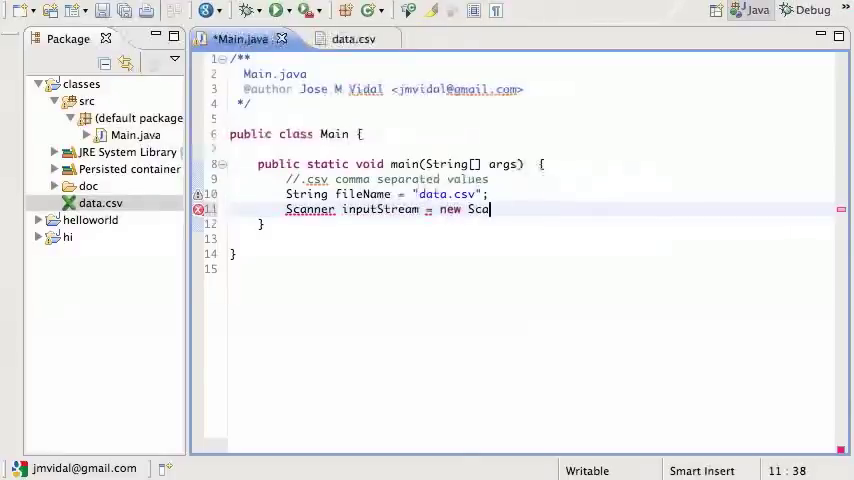
type("nner(;)")
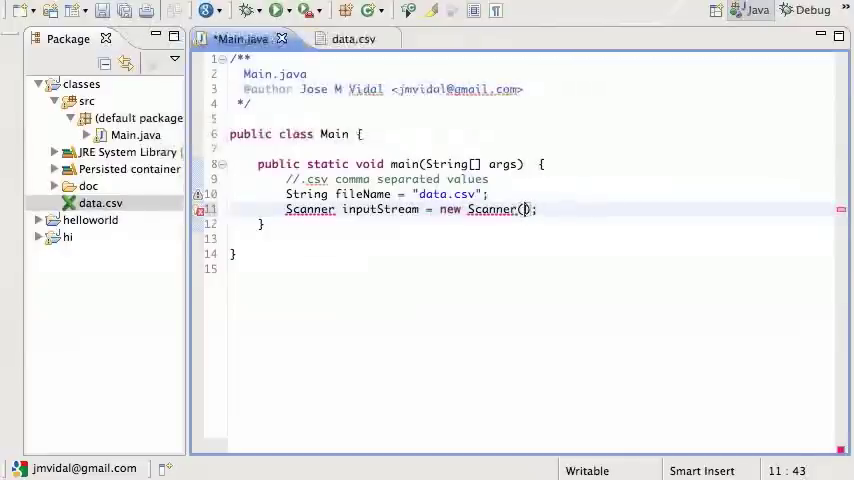
type("fileName")
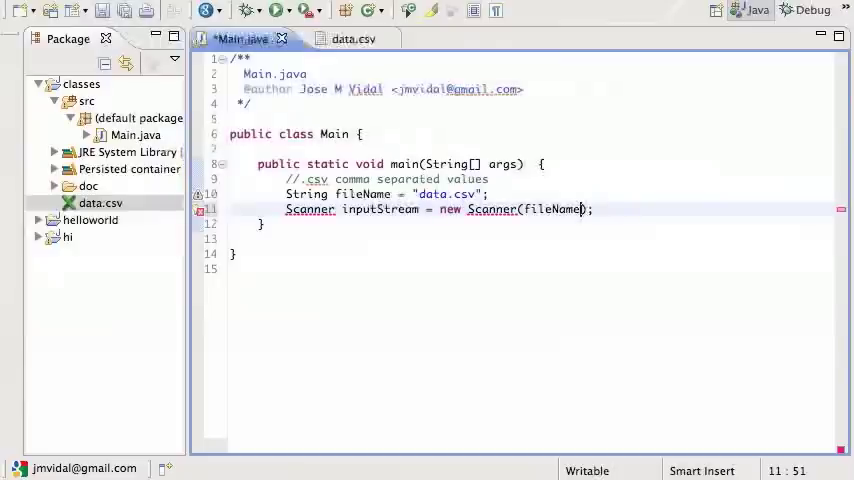
mouse_move(474, 224)
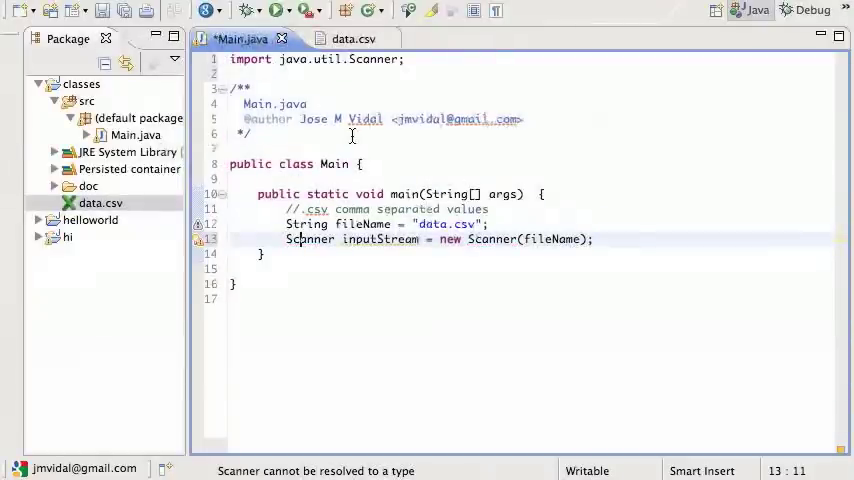
key("ctrl+s")
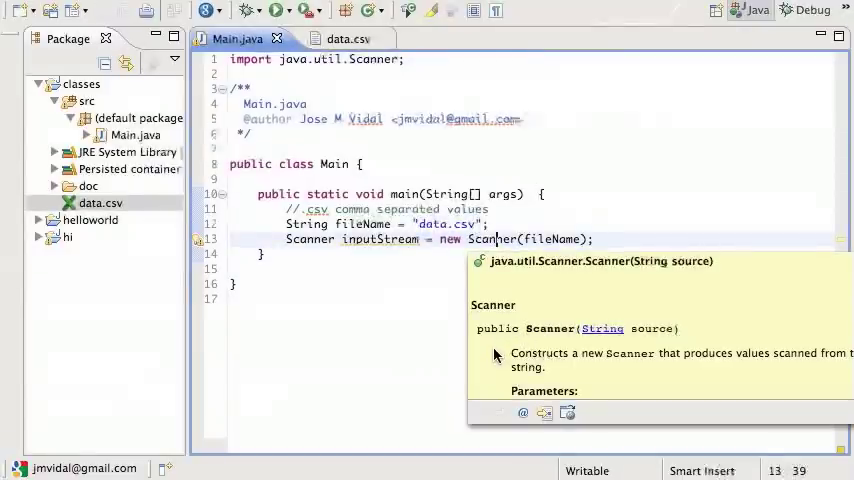
mouse_move(580, 376)
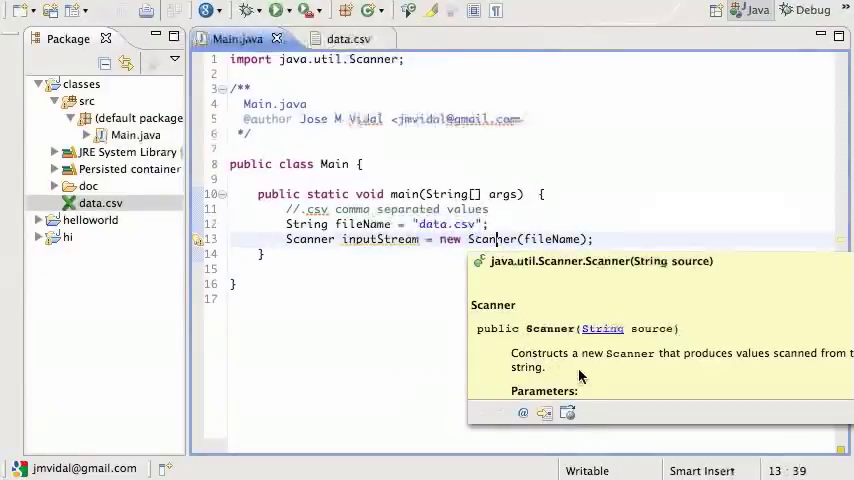
mouse_move(838, 367)
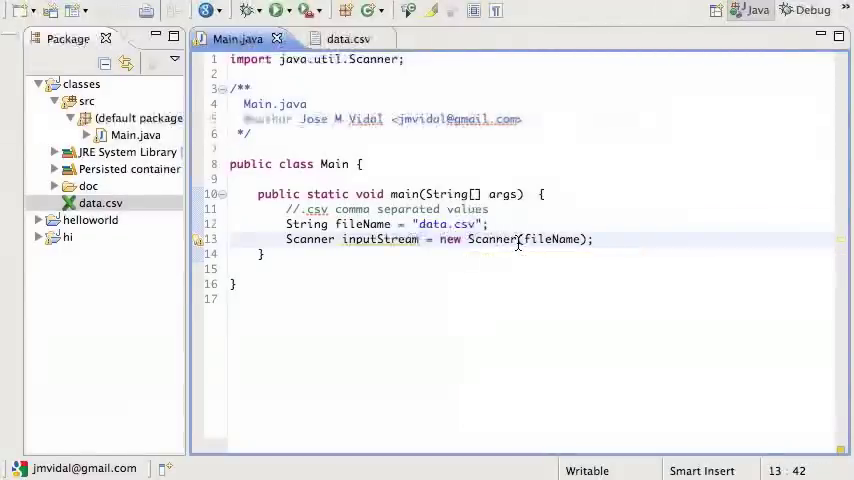
mouse_move(551, 239)
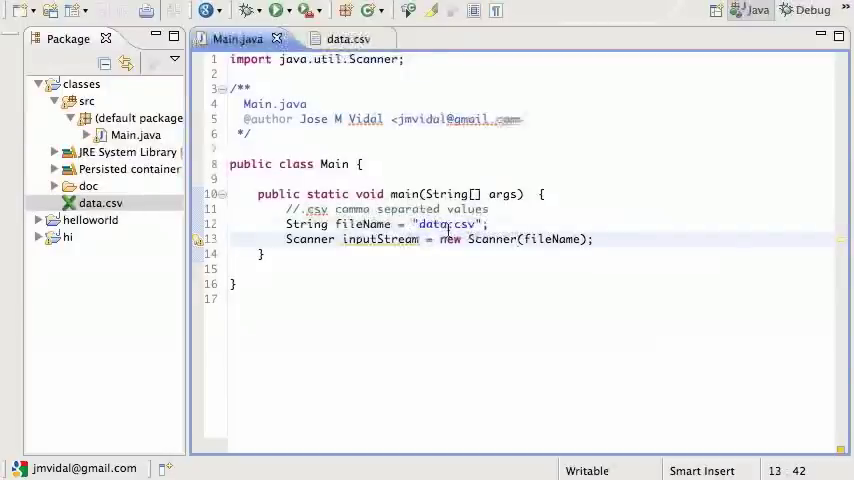
left_click(446, 224)
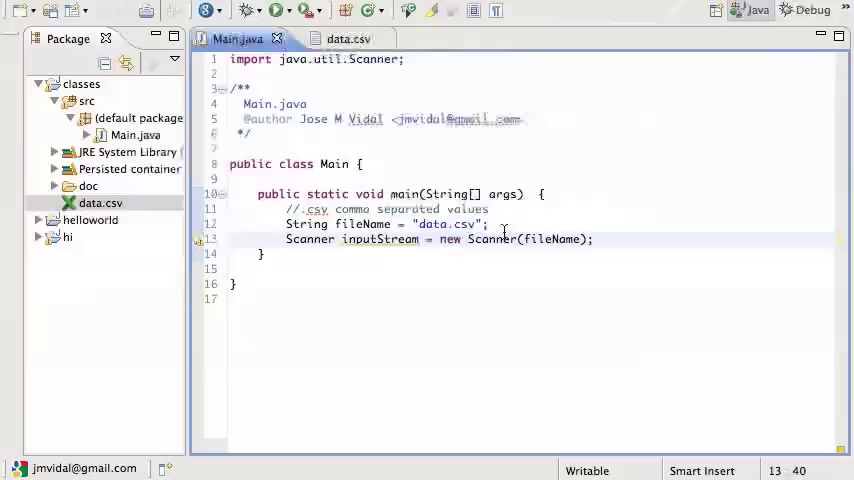
Declare File file = new File(fileName), import java.io.File, and save.
type("File")
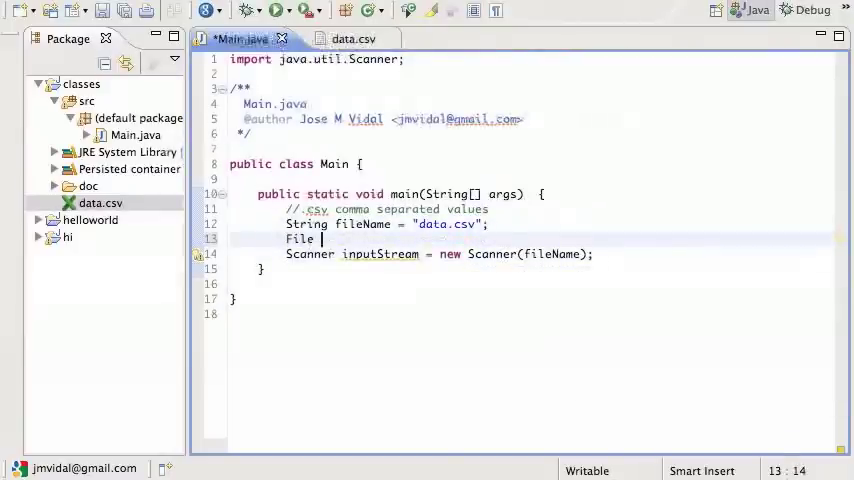
type("file =")
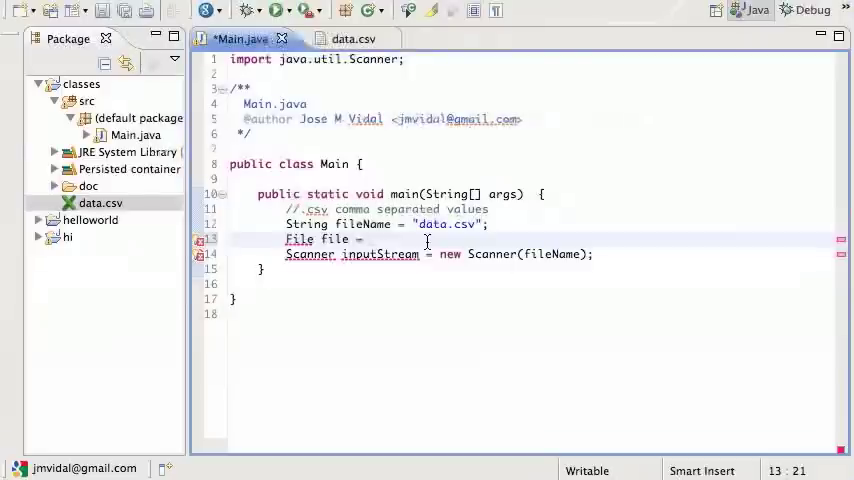
type("new F")
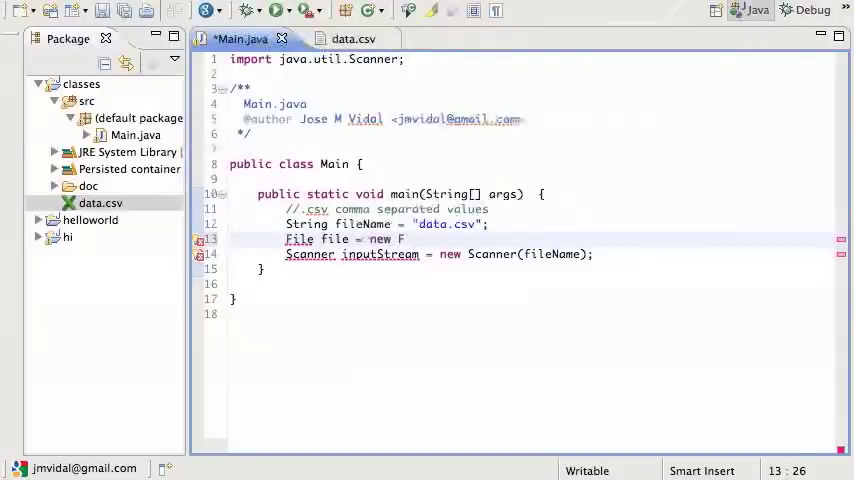
type("ile(fileName);")
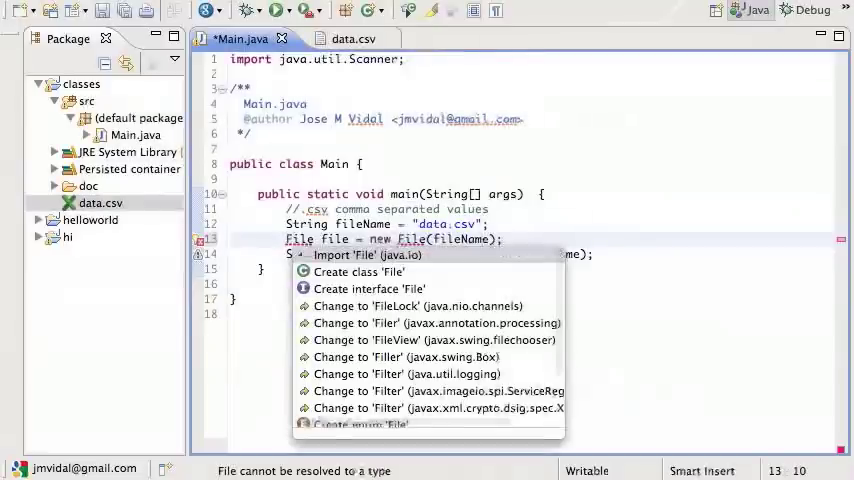
left_click(367, 255)
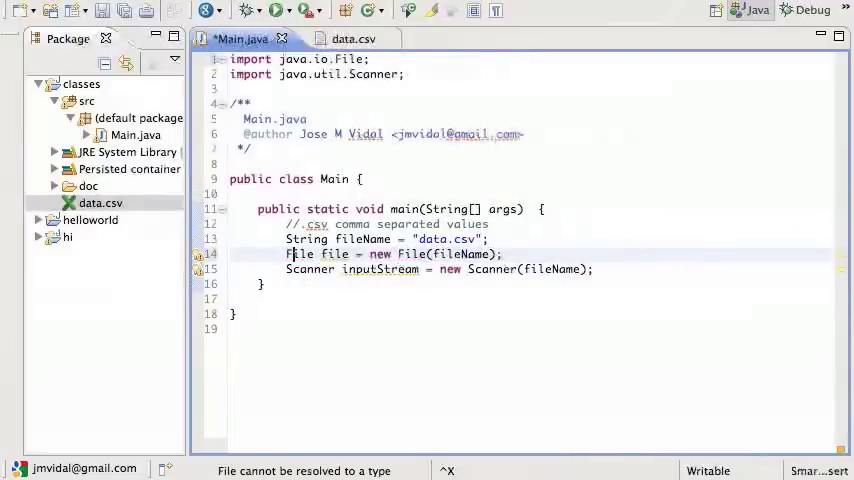
key("ctrl+s")
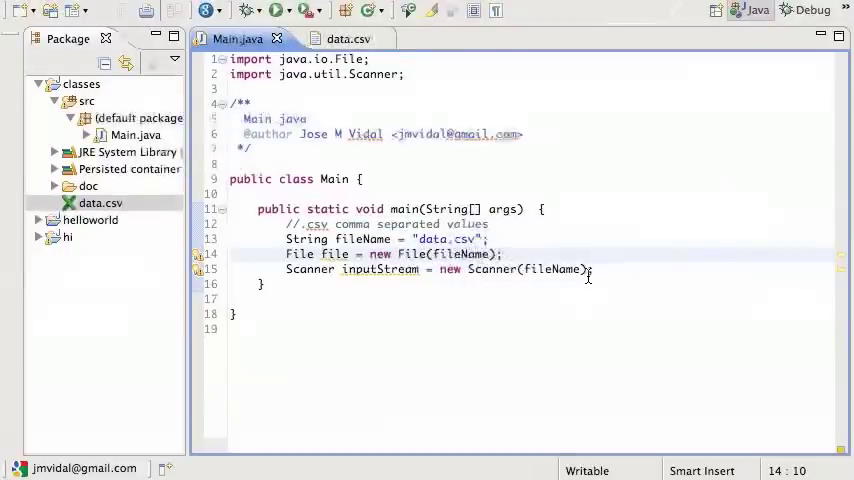
Pass file to new Scanner, save, and surround it with try/catch for FileNotFoundException.
left_click(590, 269)
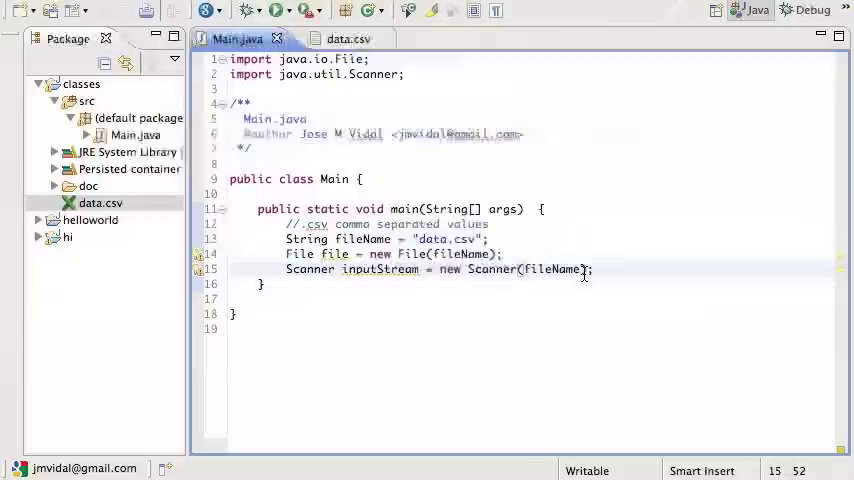
type("file")
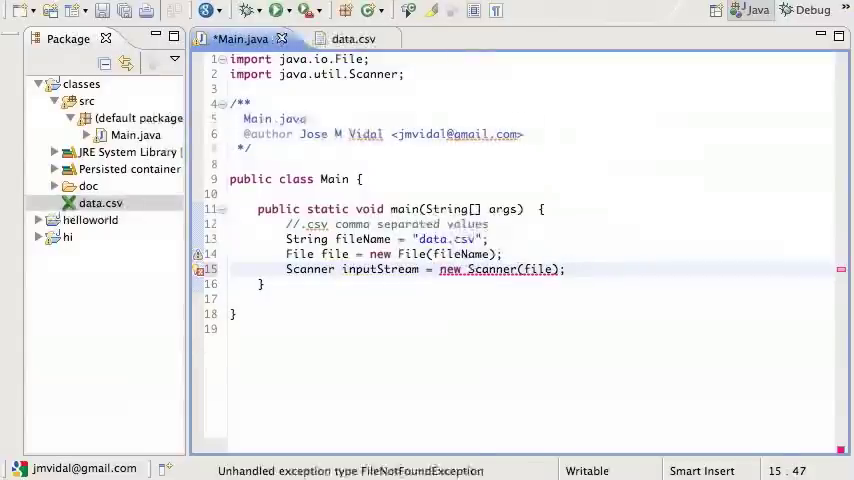
key("ctrl+s")
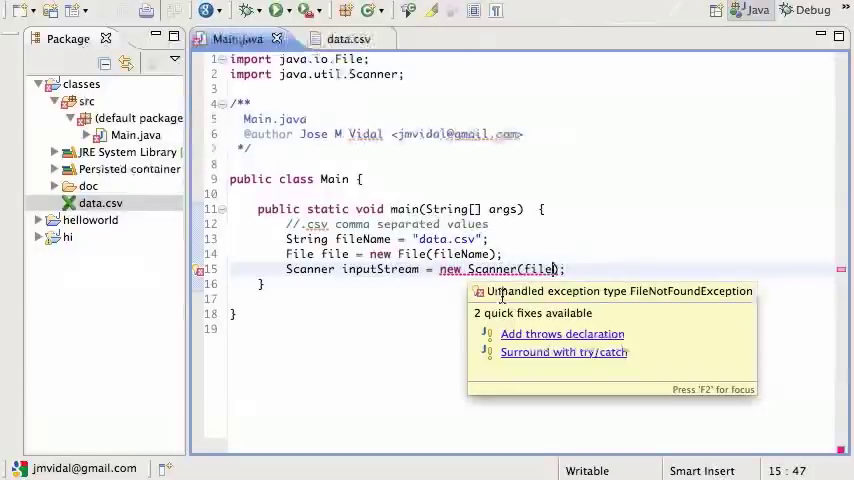
left_click(563, 352)
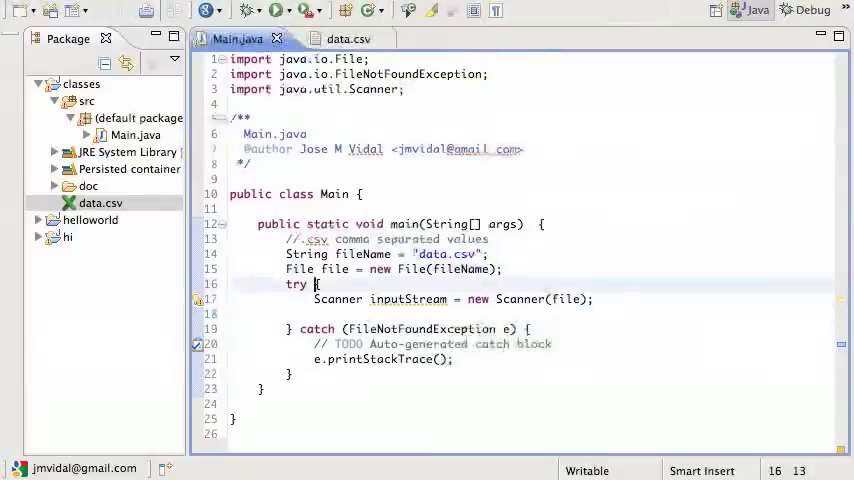
key("Right")
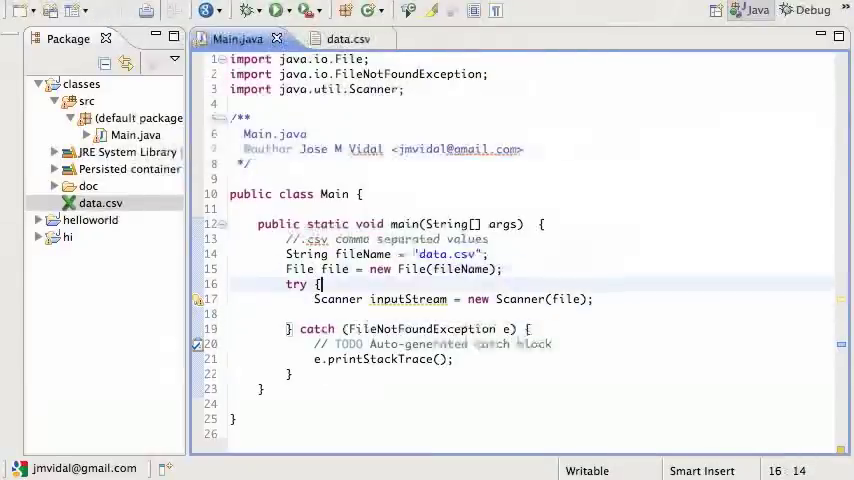
type("file")
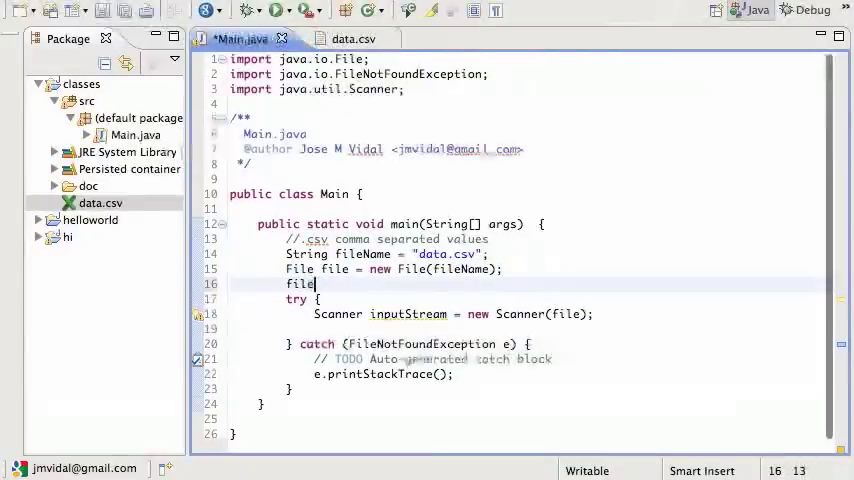
type(".")
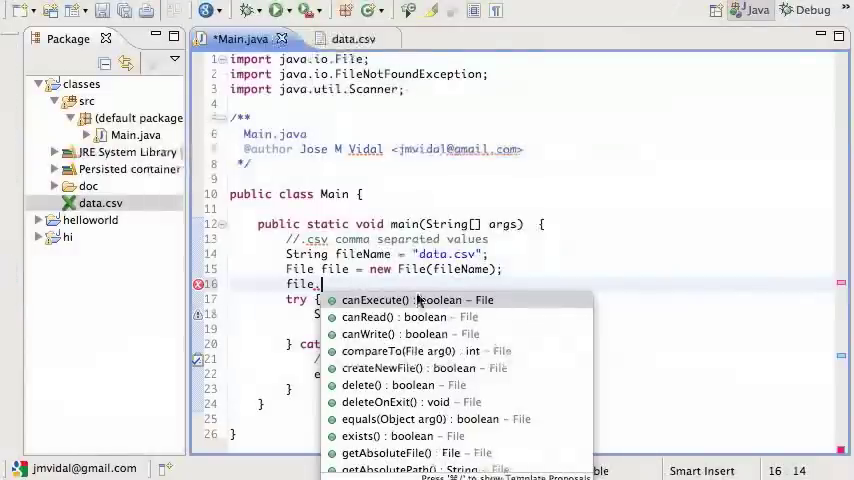
mouse_move(340, 331)
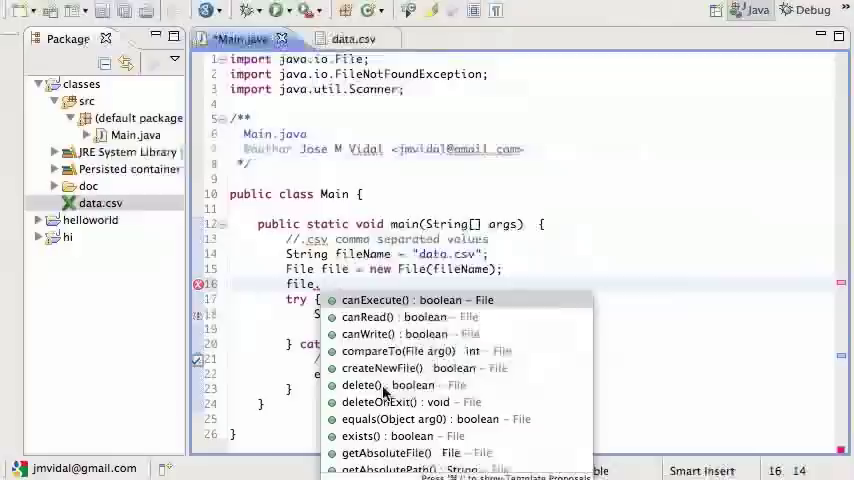
scroll("down", 3)
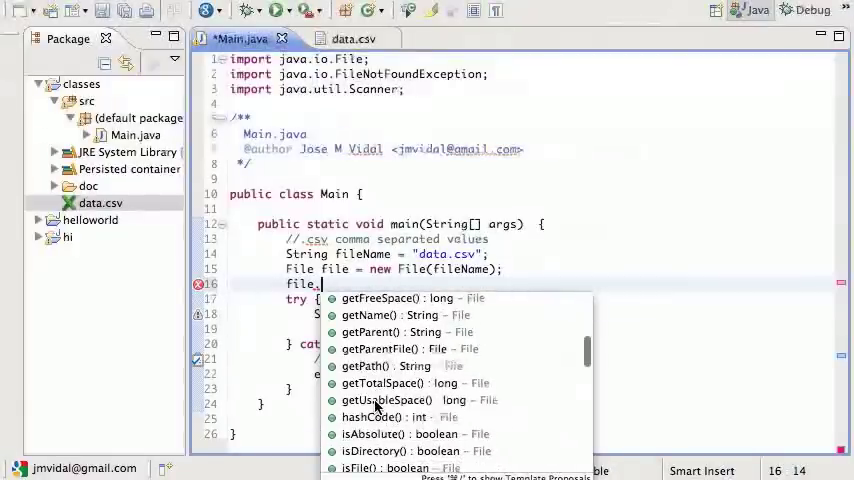
scroll("up", 3)
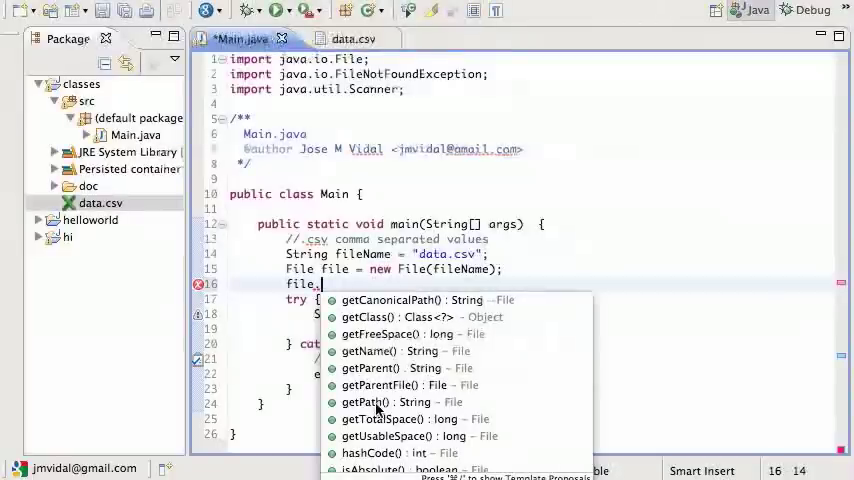
scroll("down", 3)
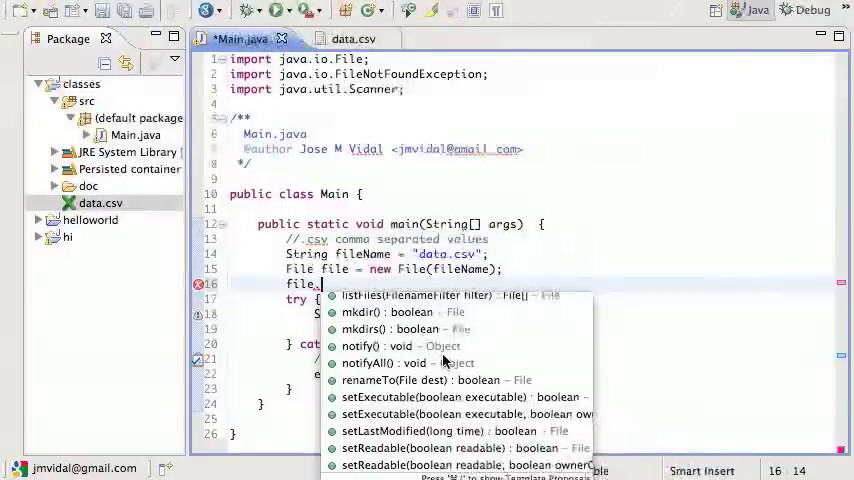
scroll("down", 3)
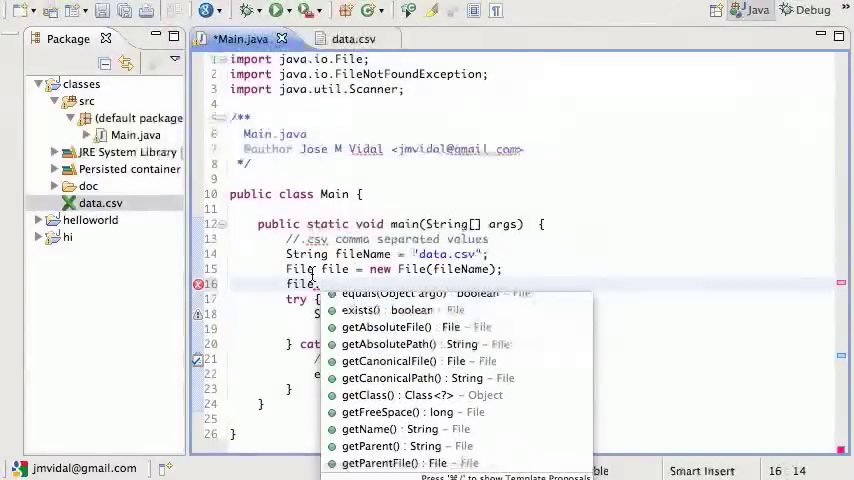
key("Escape")
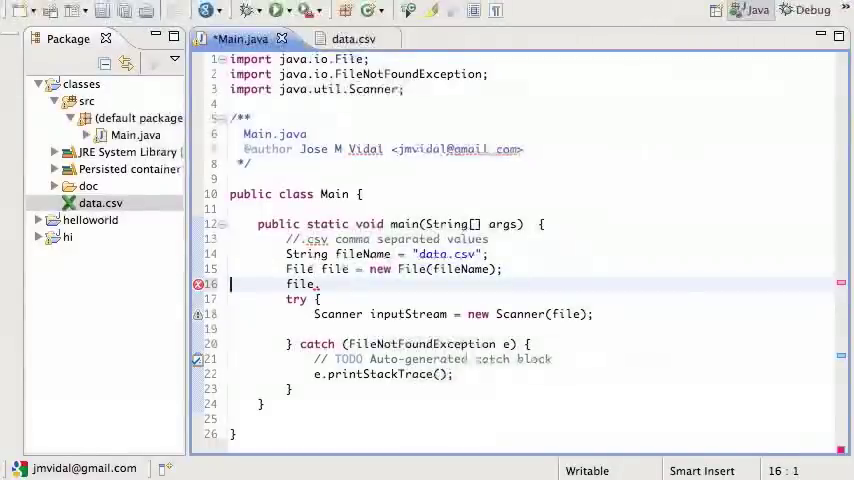
key("Delete")
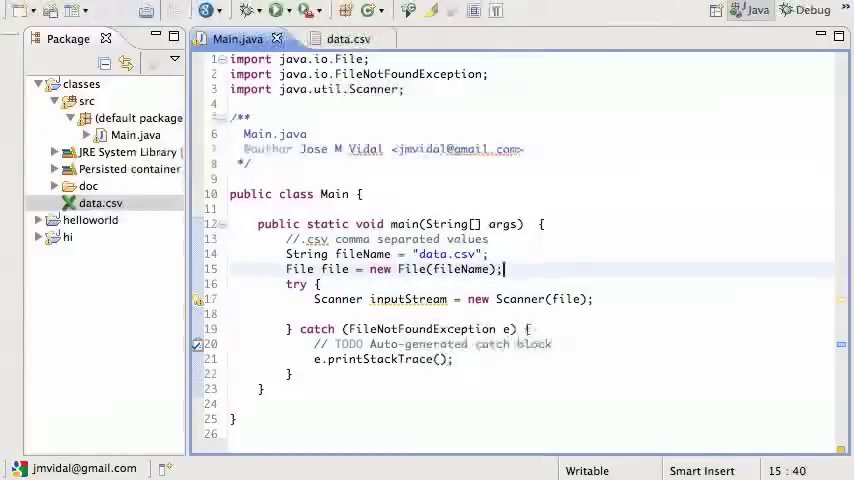
Add the comment '//TODO: read about File' after the File declaration.
type("//re")
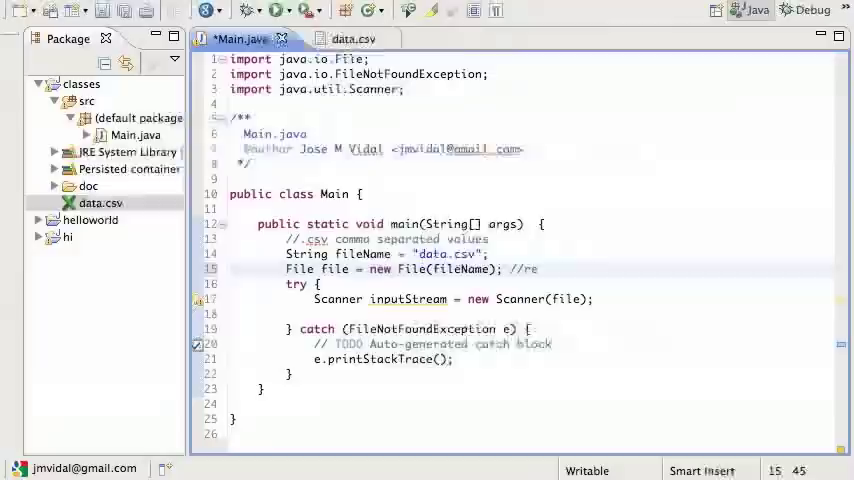
type("TODO: read")
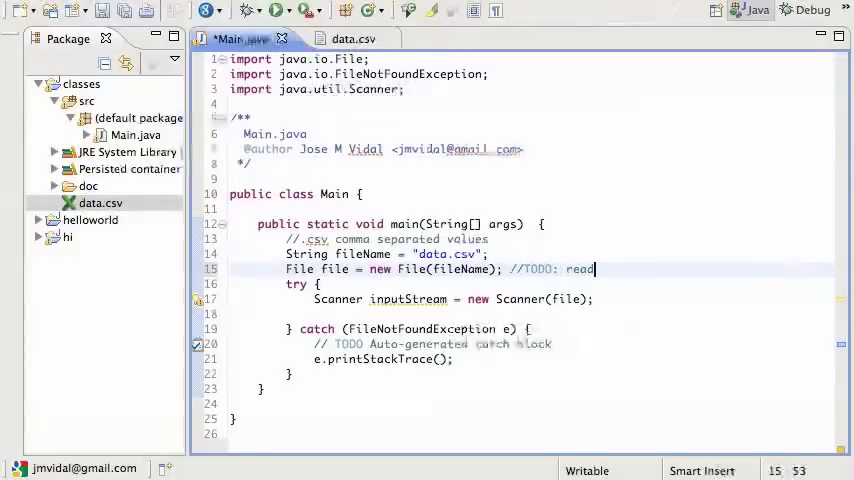
type("about FIle")
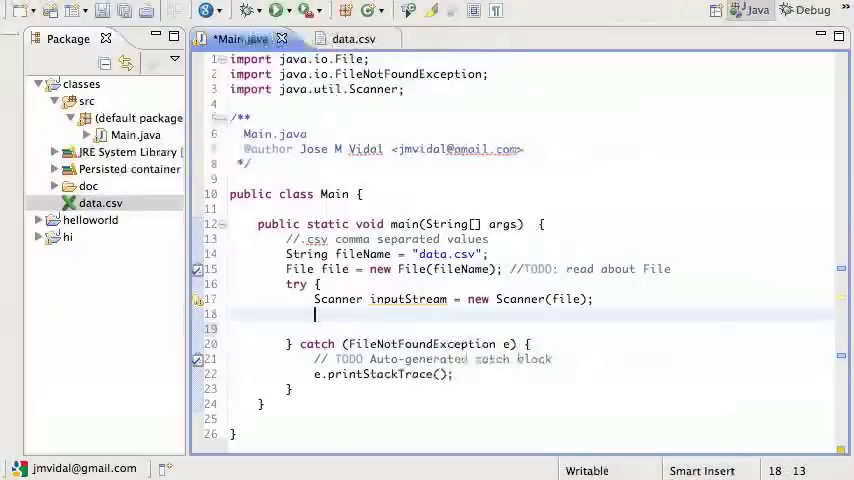
Start a while loop on inputStream.hasNext() inside the try block.
type("f")
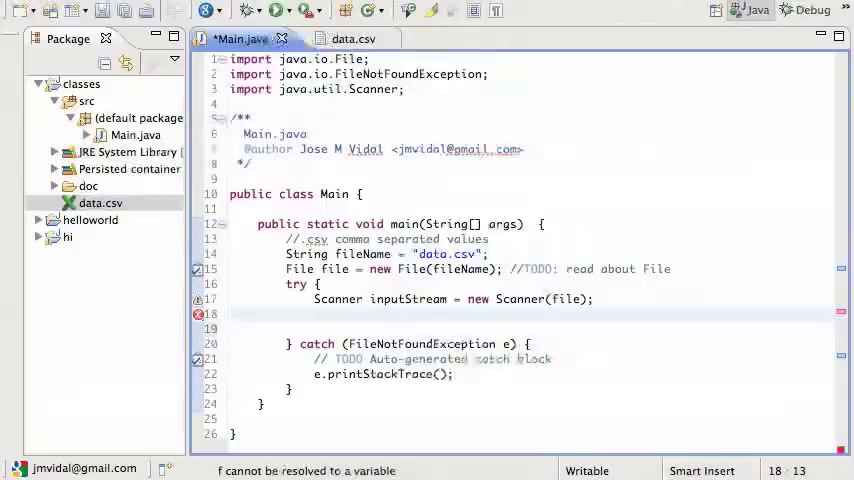
type("while")
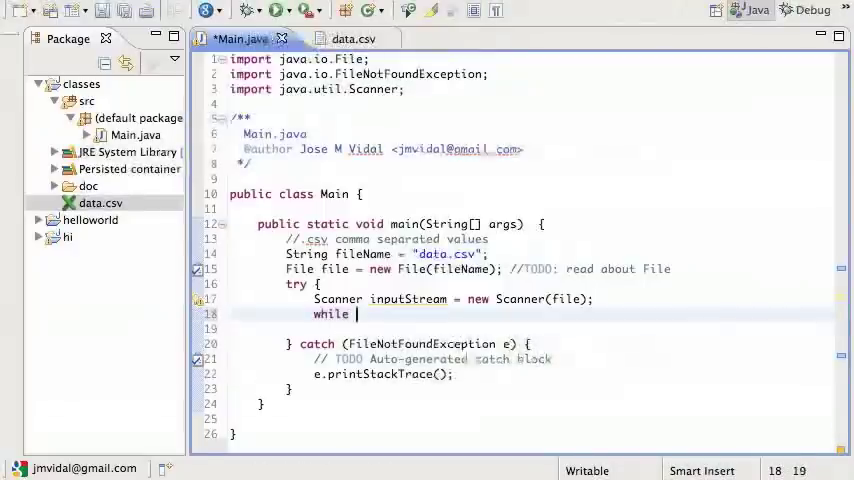
type("(inputSt")
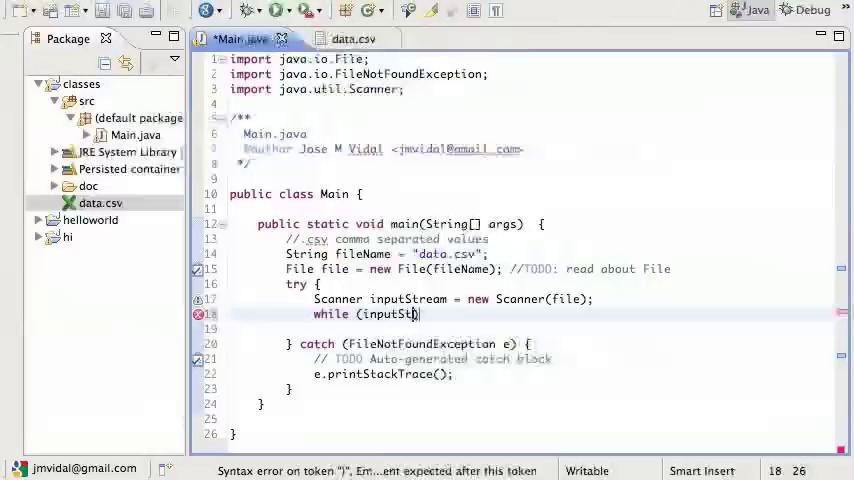
type("ream)")
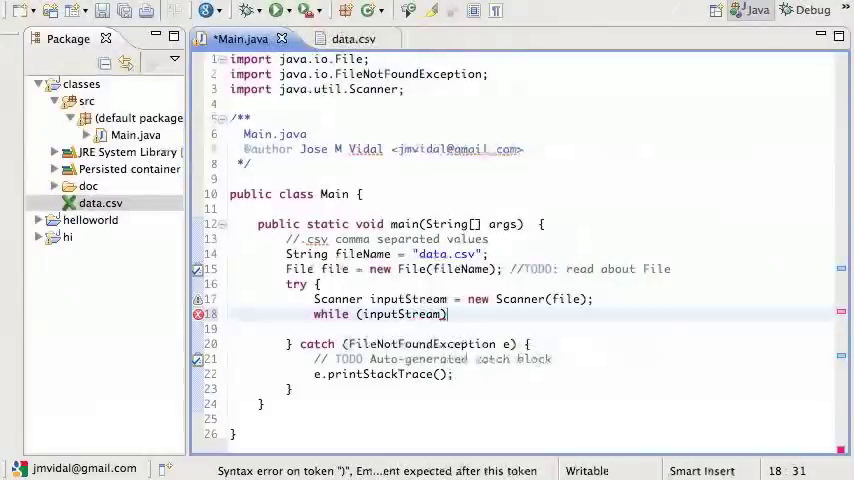
type("ha")
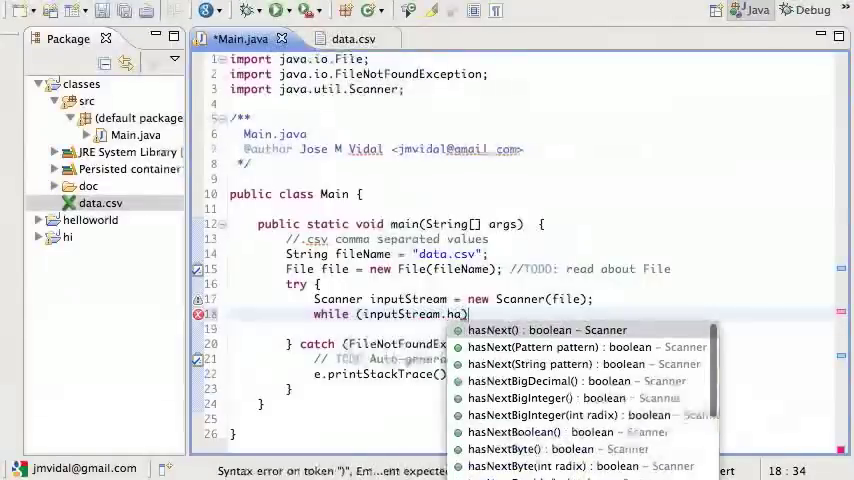
left_click(530, 330)
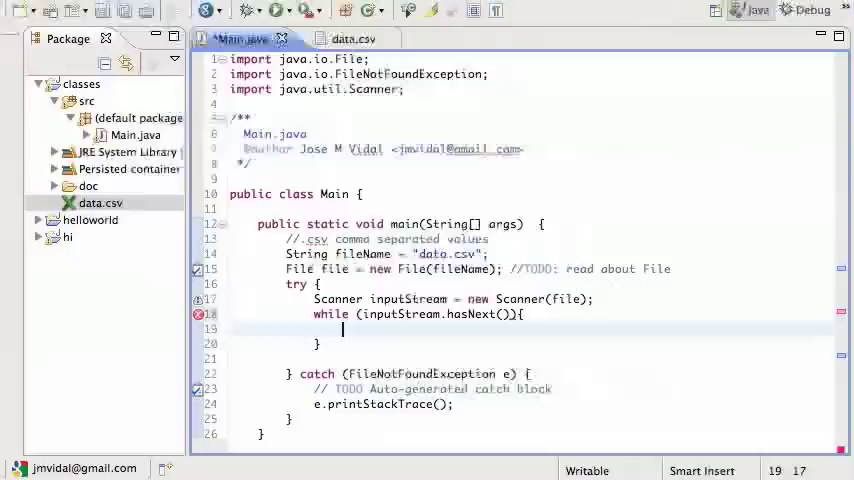
In the loop, read inputStream.next() into String data and print it.
type("sysou")
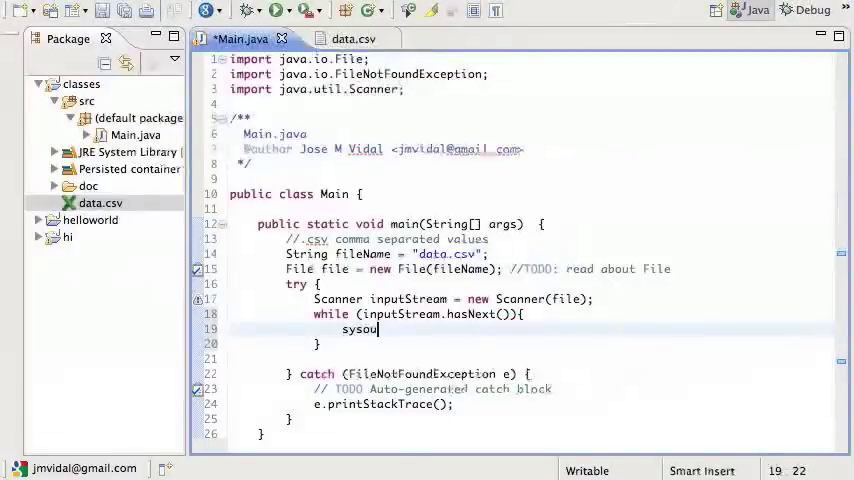
type("String l")
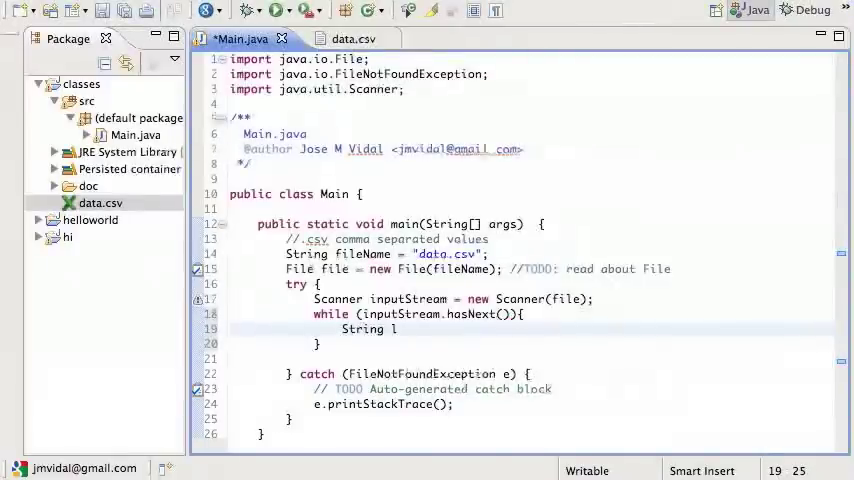
type("data")
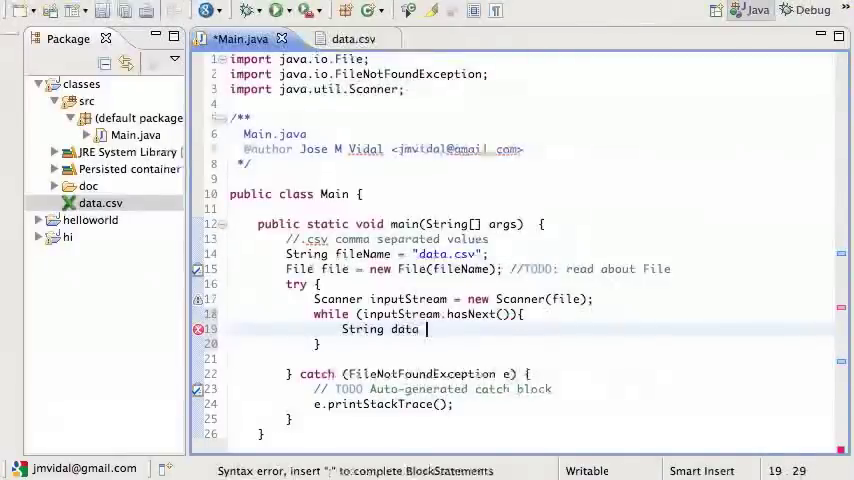
type("= inpu")
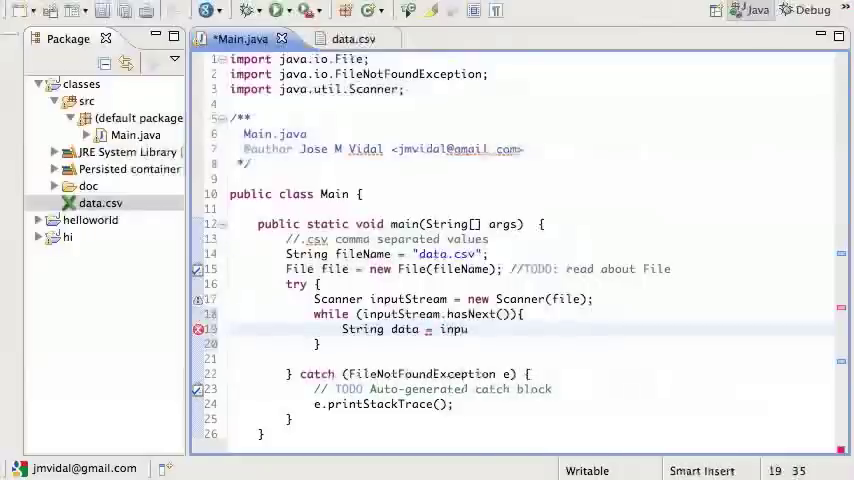
type("inputStream.ge")
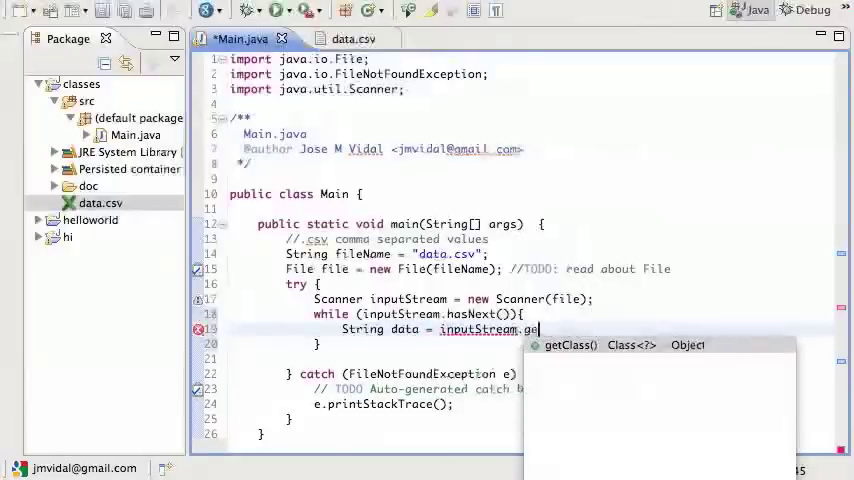
type("next();")
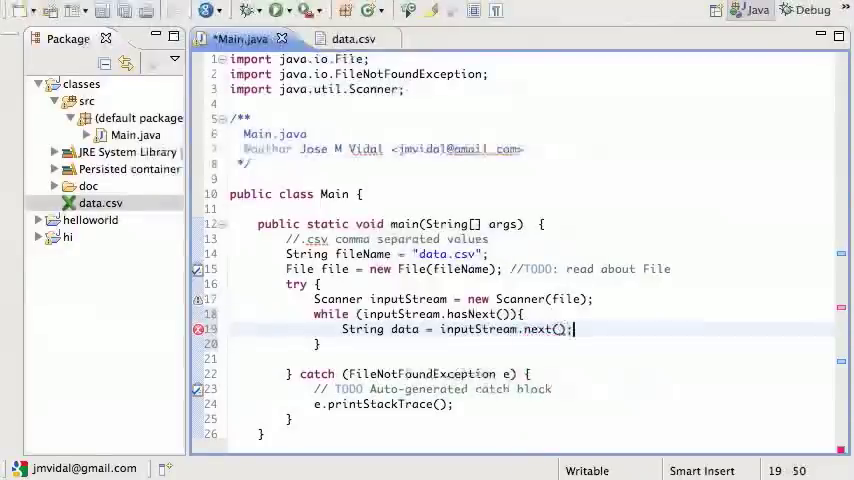
type("syout")
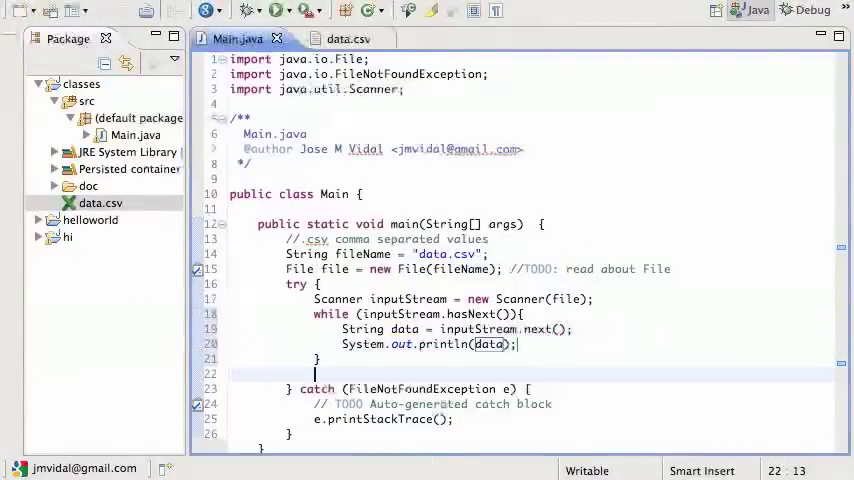
Add inputStream.close(); after the loop and save Main.java.
type("inputStream.c")
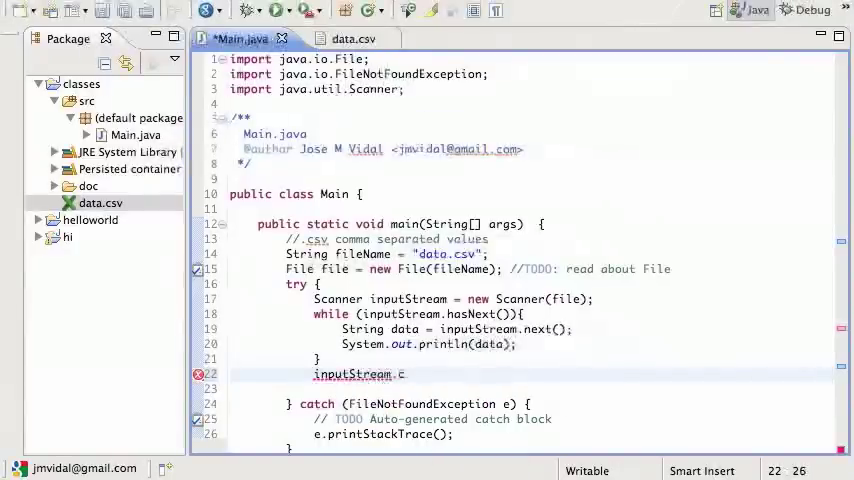
type("lose();")
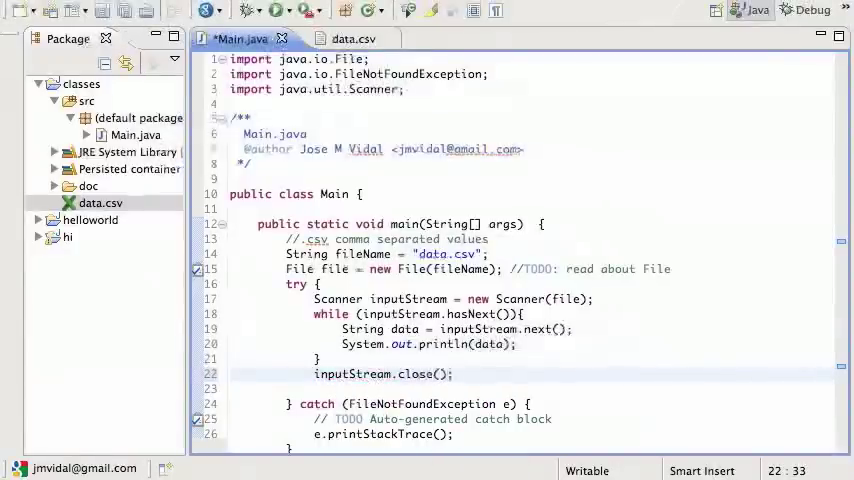
key("ctrl+s")
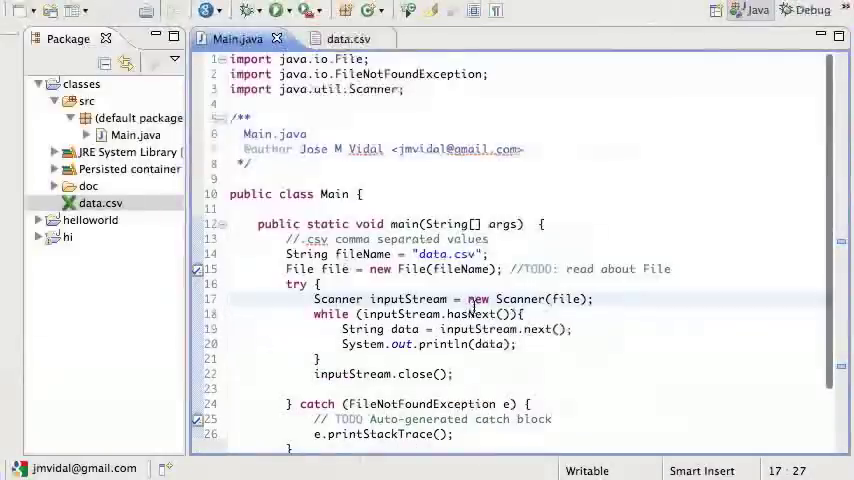
Append " *" to data in the println statement, then scroll the editor.
left_click(557, 329)
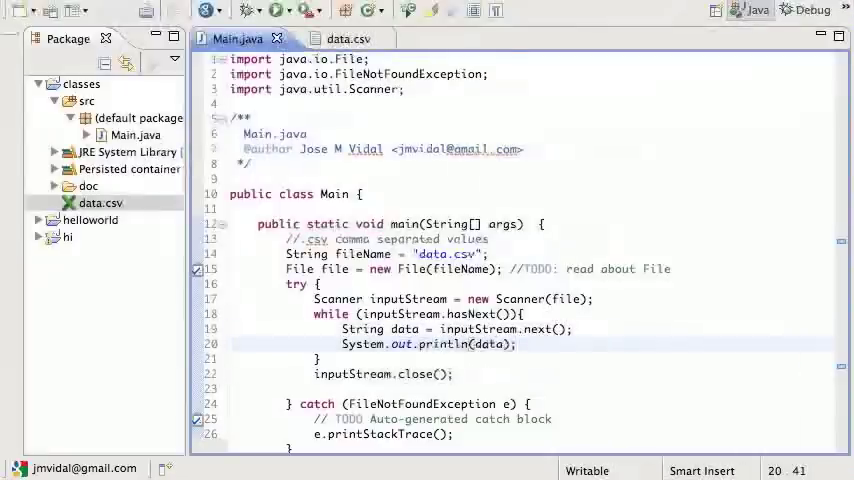
type("+ \" *\"")
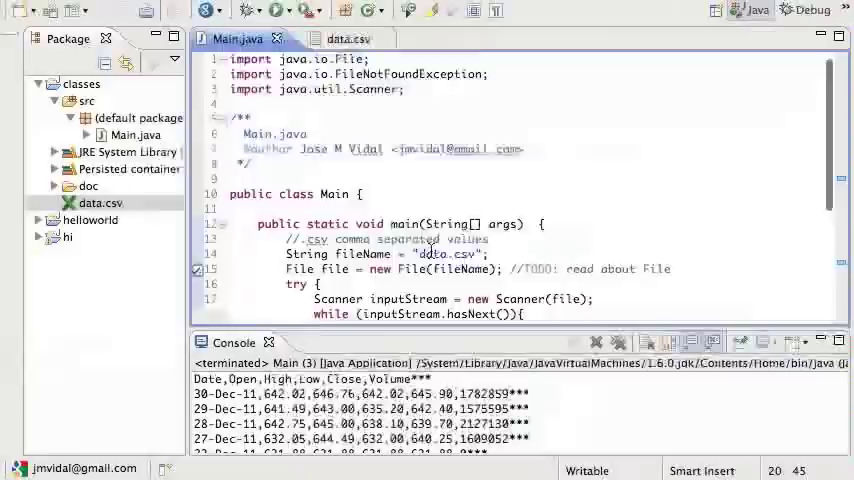
scroll("down", 3)
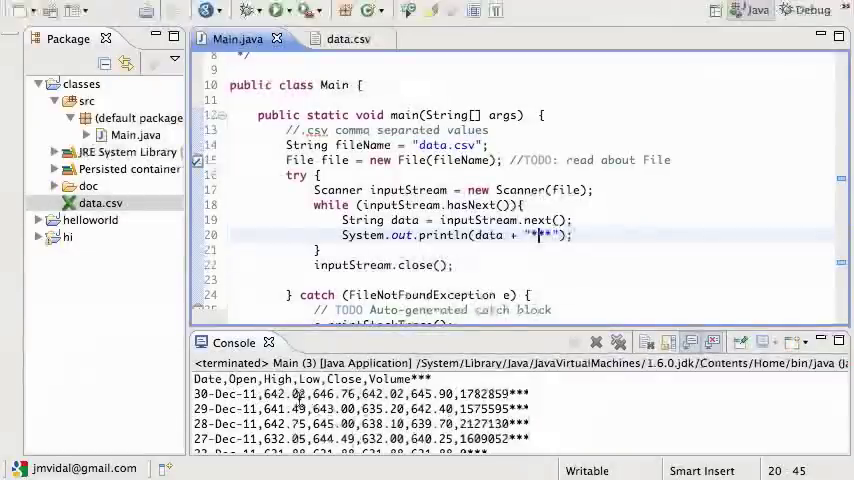
Type another asterisk and place the cursor at the end of the data line.
type("*")
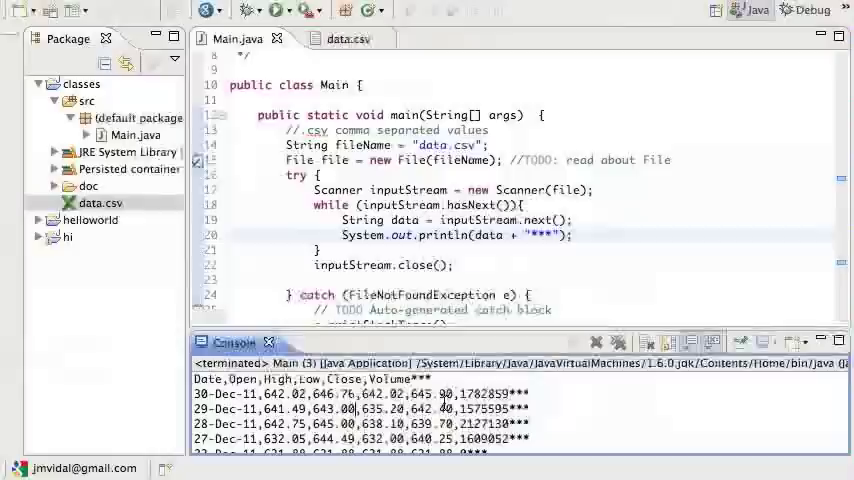
left_click(575, 220)
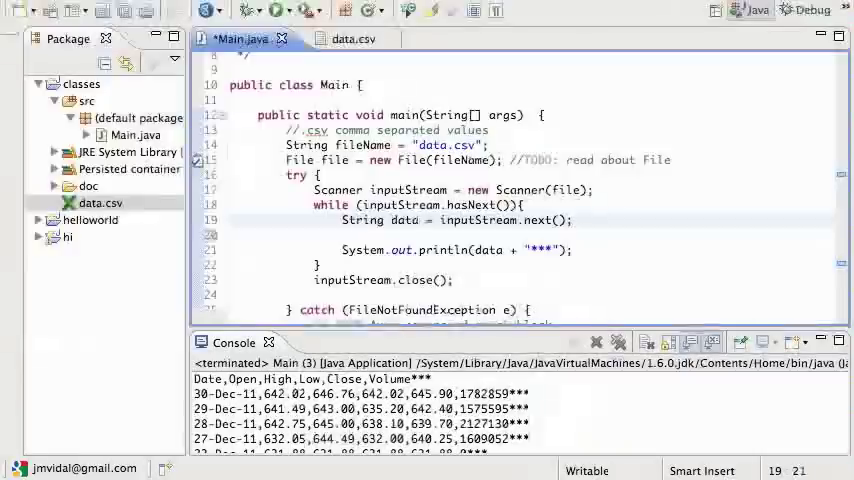
Add the comment '//gets a whole line' after the inputStream.next() line and begin typing 'data.'.
type("//gets a whole line")
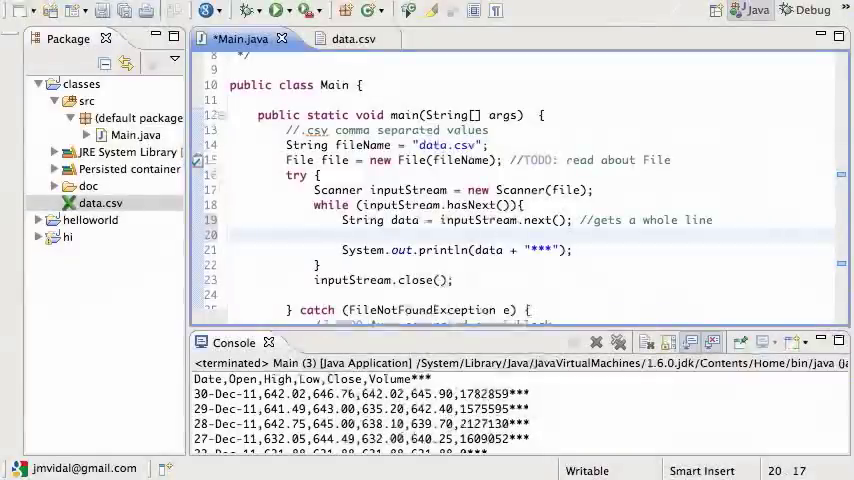
type("data.")
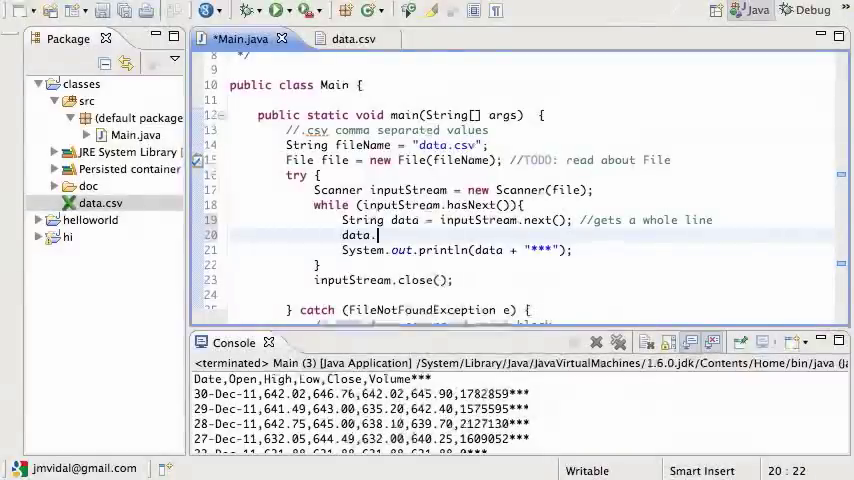
Store data.split(",") in a String[] named values inside the while loop.
type("spl")
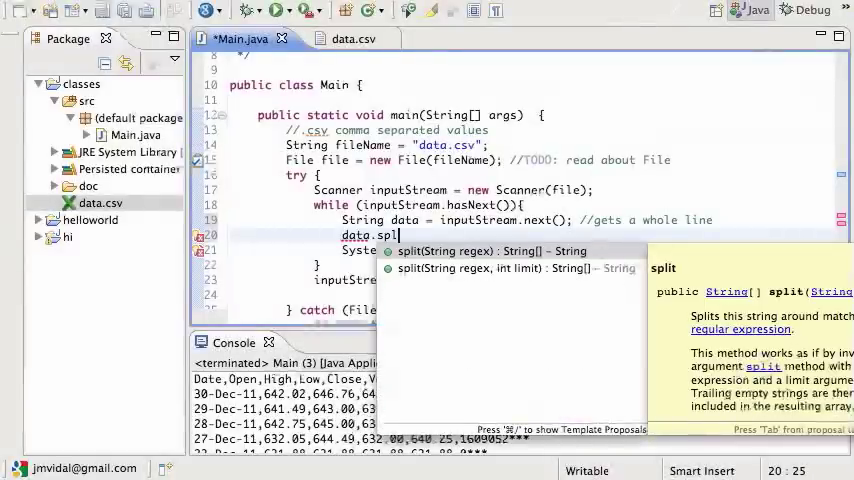
left_click(490, 251)
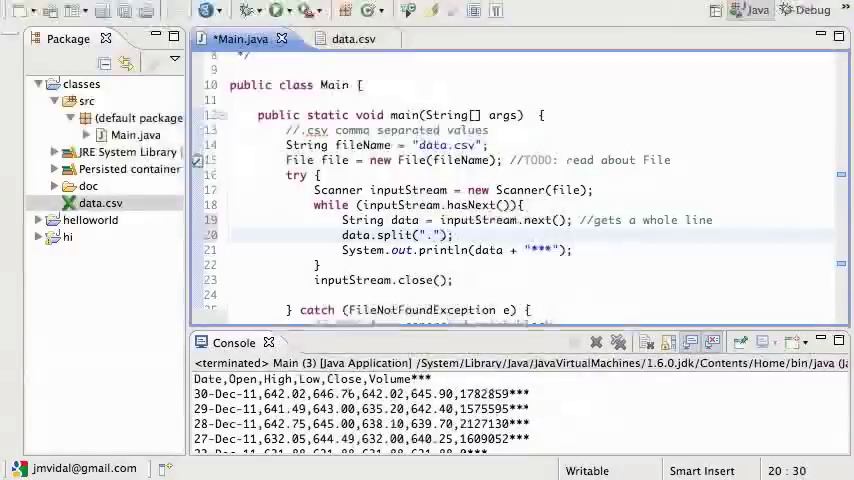
type(",")
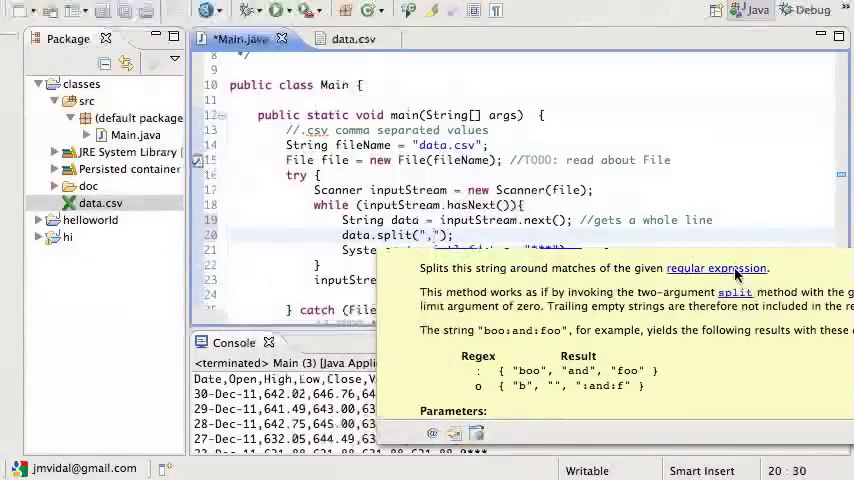
mouse_move(427, 283)
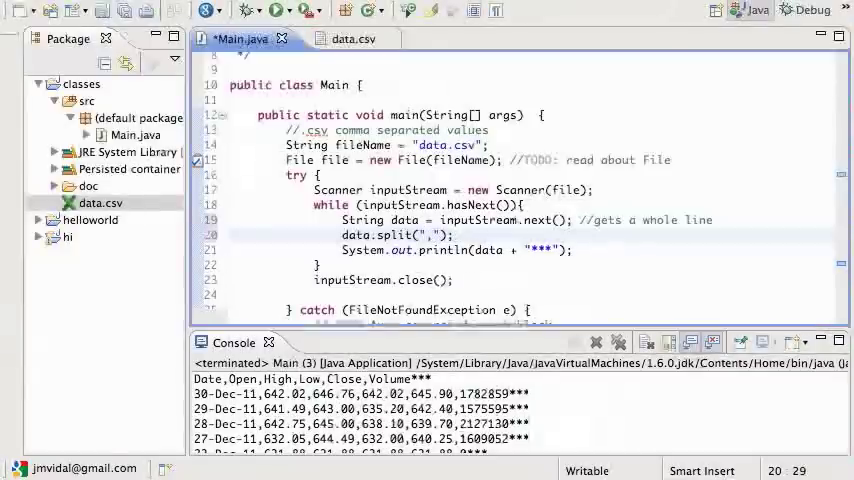
left_click(378, 234)
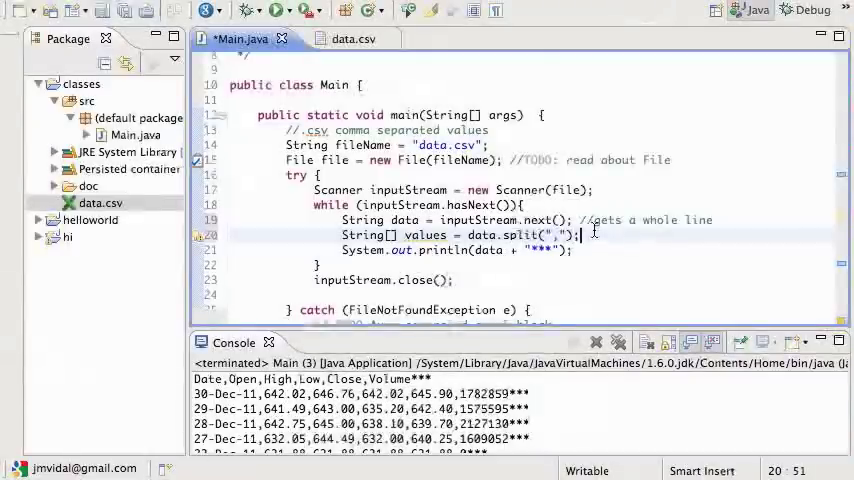
Print values[4] in the loop's println and run, listing the Close prices.
left_click(513, 250)
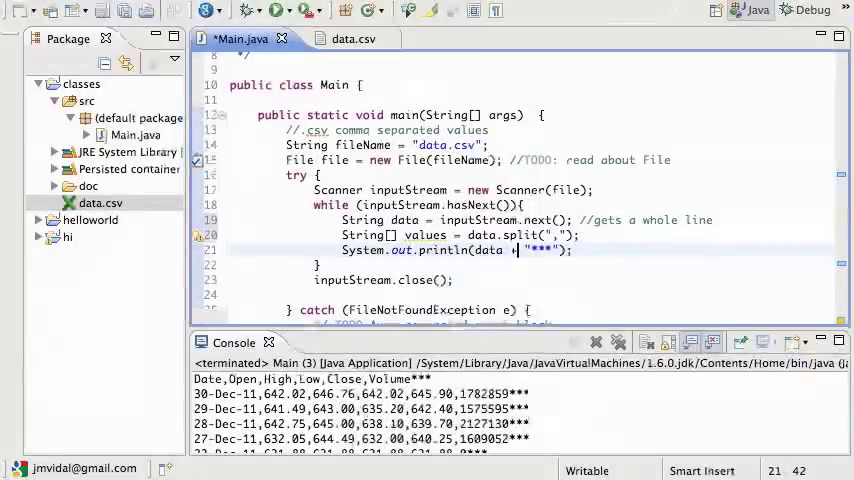
type("values[")
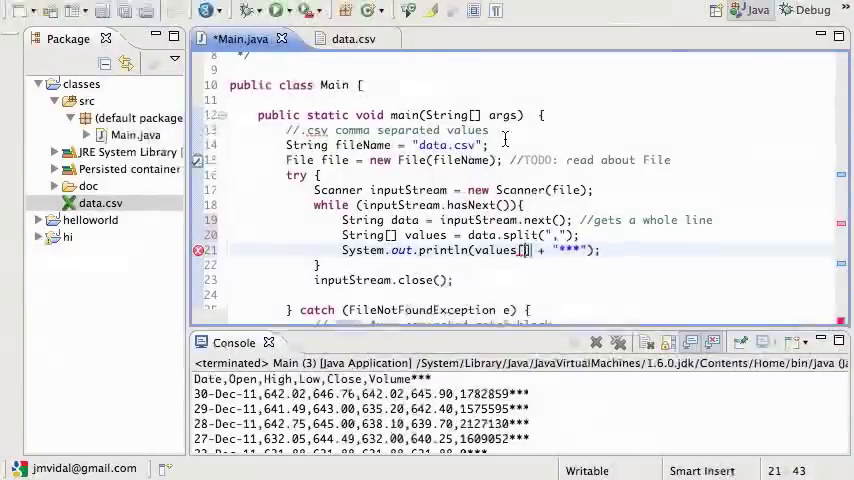
type("4")
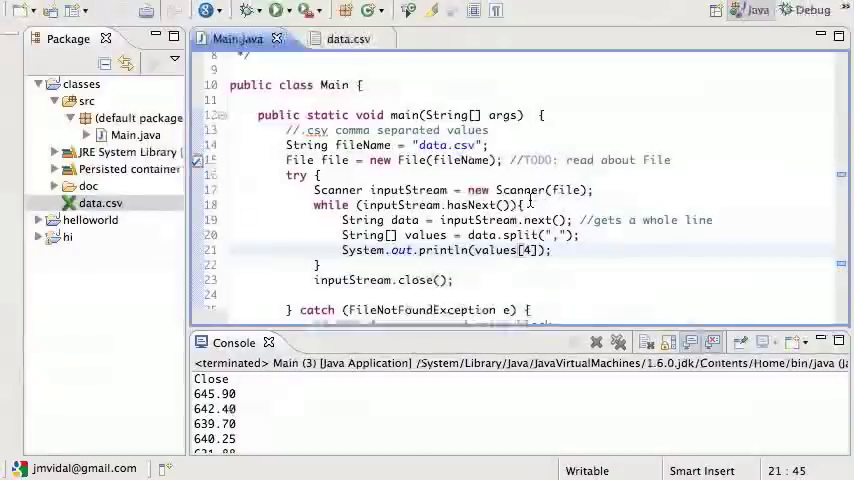
left_click(460, 235)
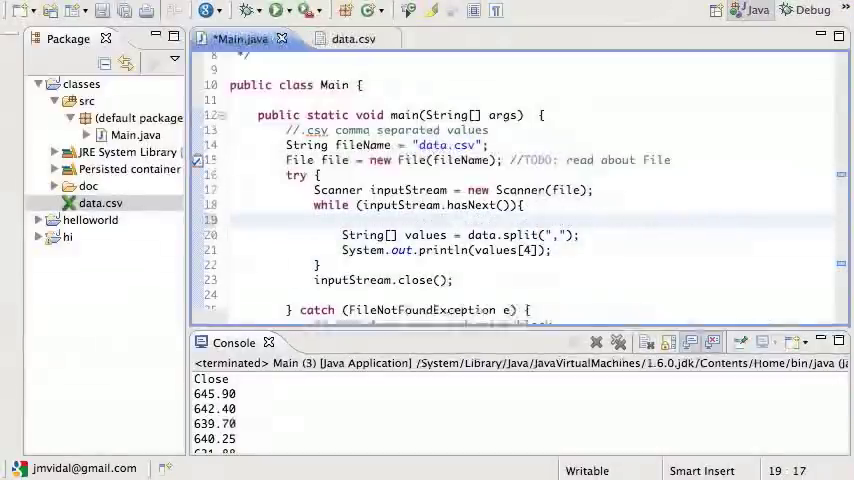
Skip the header with inputStream.next() before the loop, commented '//ignore the first line'.
type("String data = inputStream.next(); //gets a whole line")
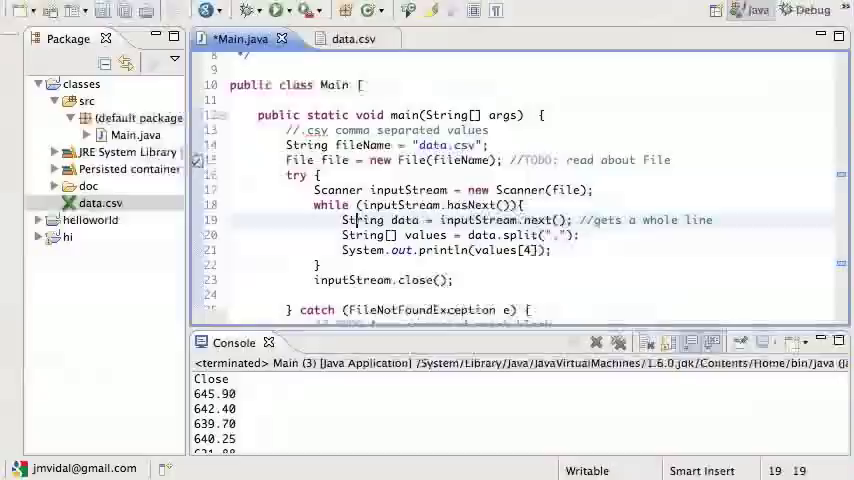
left_click(570, 190)
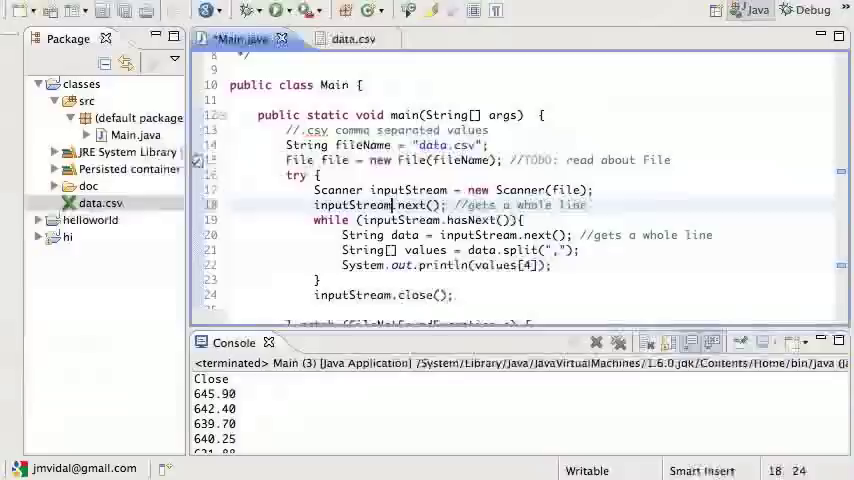
key("BackSpace")
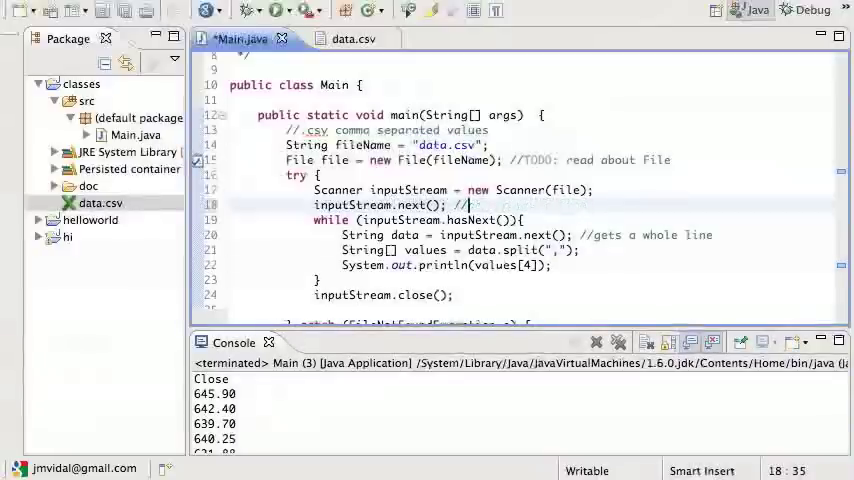
type("ignore the first line")
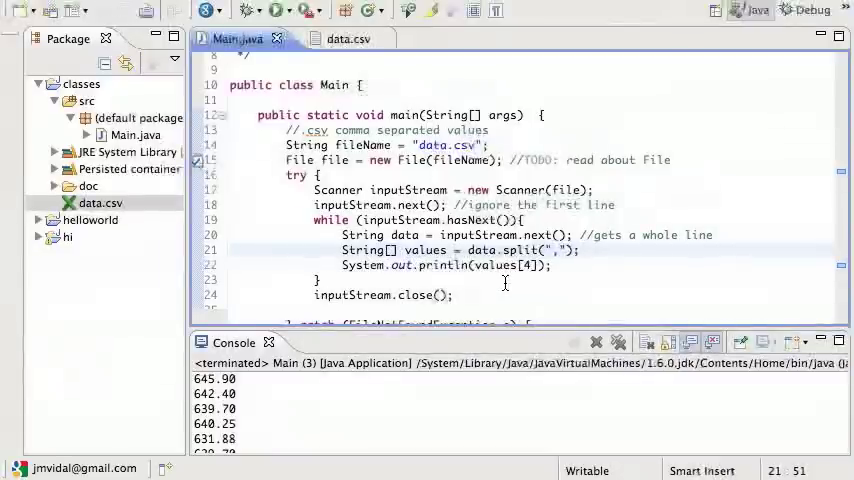
type("double")
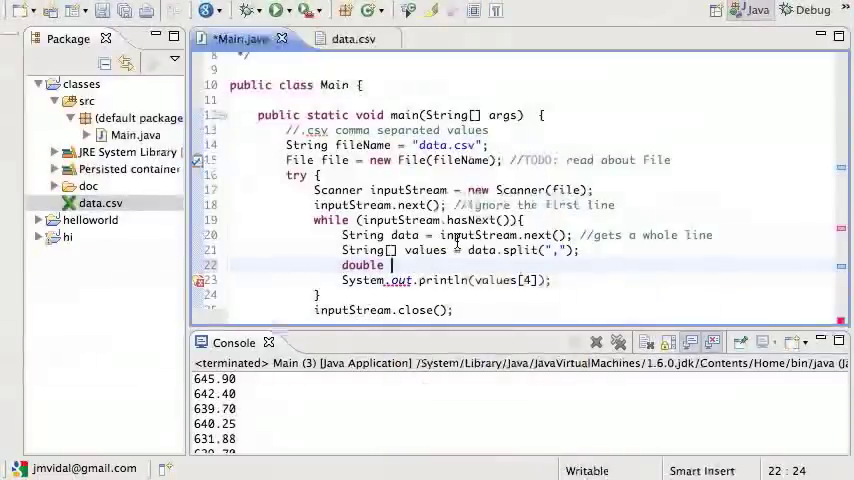
Parse values[4] into double closingPrice with Double.parseDouble and print closingPrice.
type("losingPr")
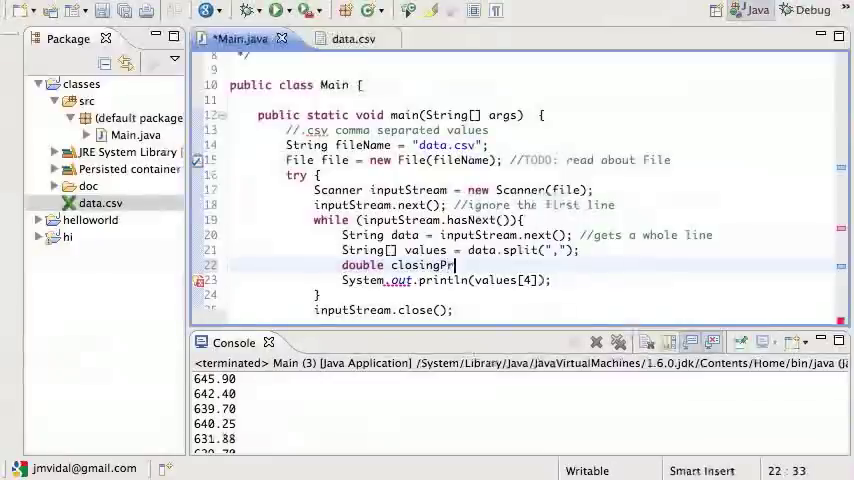
type("ice = Double")
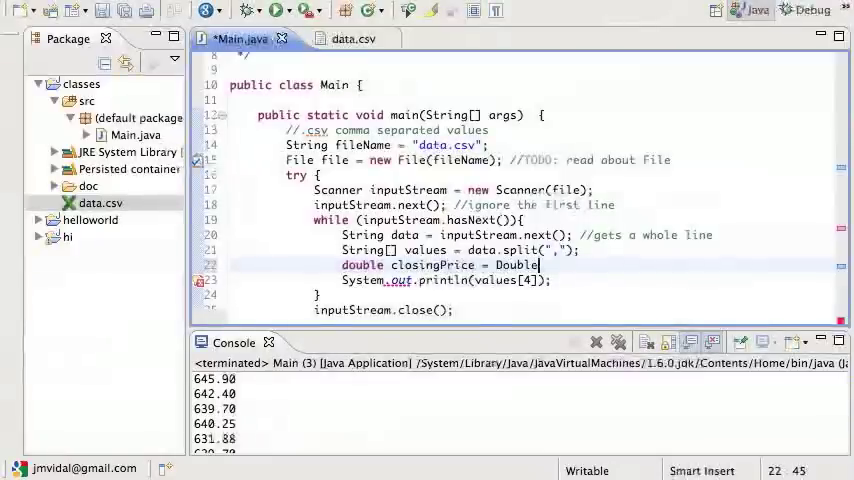
type(".parseDouble(values[4]);")
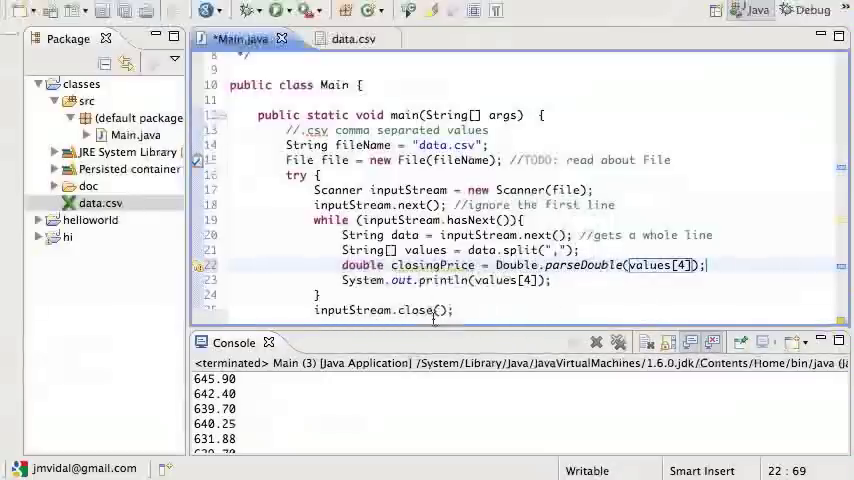
left_click(540, 280)
type("closingPric")
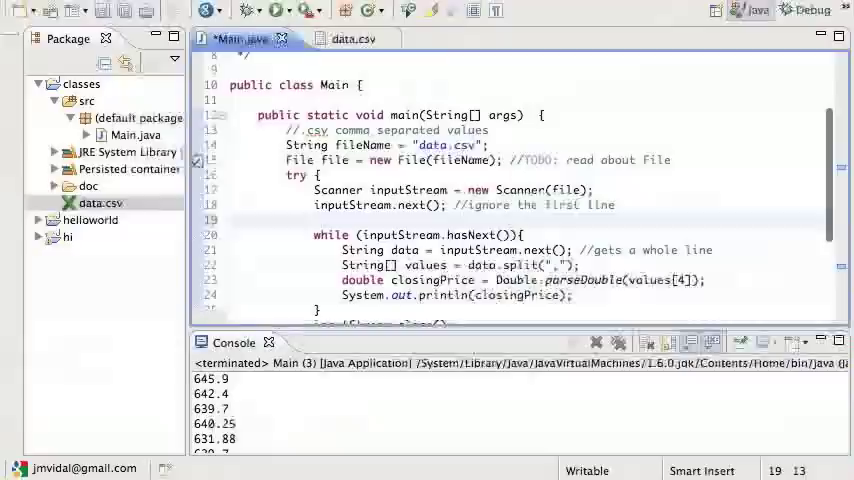
Declare double sum = 0 and double numberOfPrices = 0 before the loop.
type("double")
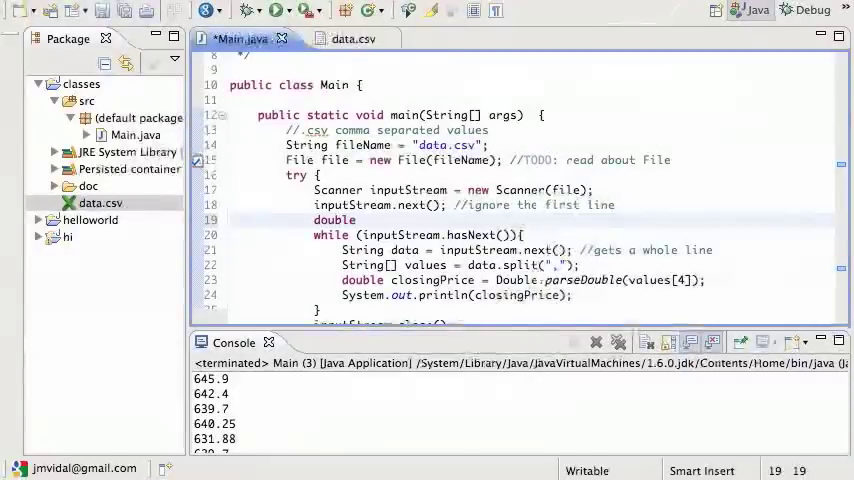
type("sum = 0;")
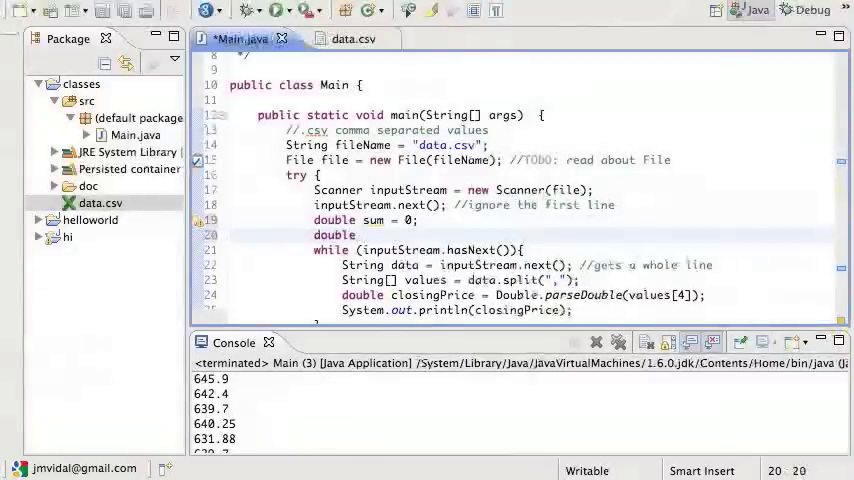
type("number0")
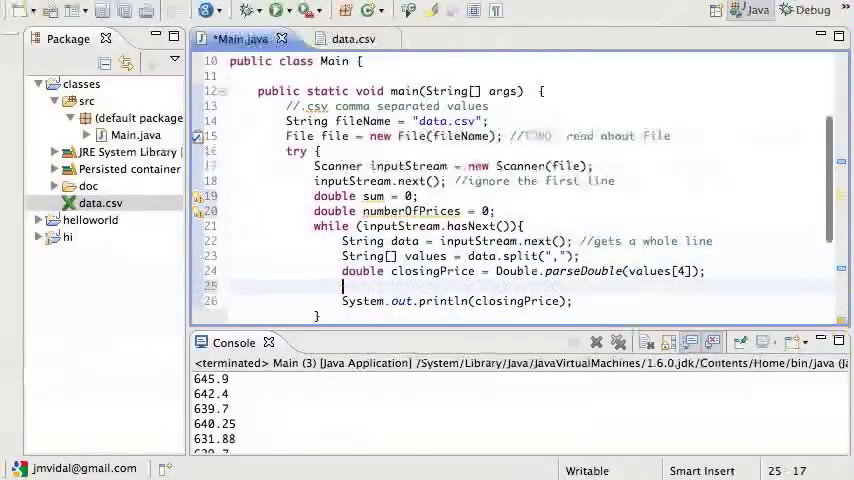
Inside the loop, add sum += closingPrice and numberOfPrices++.
type("sum")
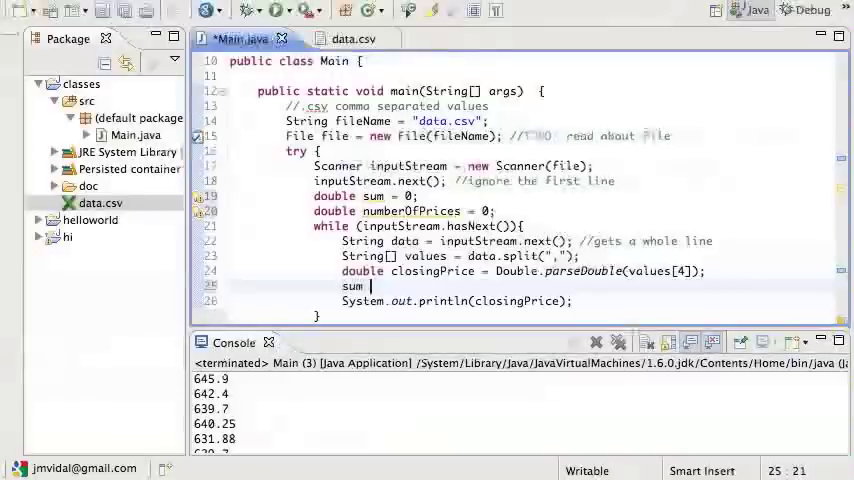
type("+= c")
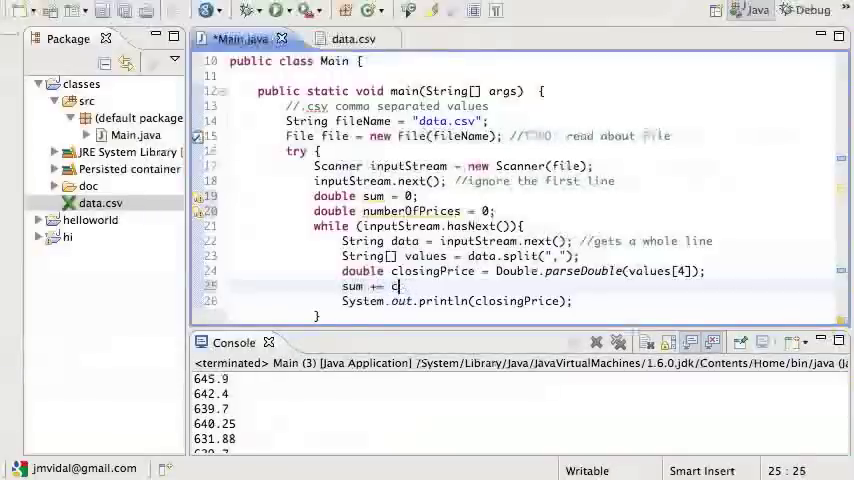
type("losingPrice")
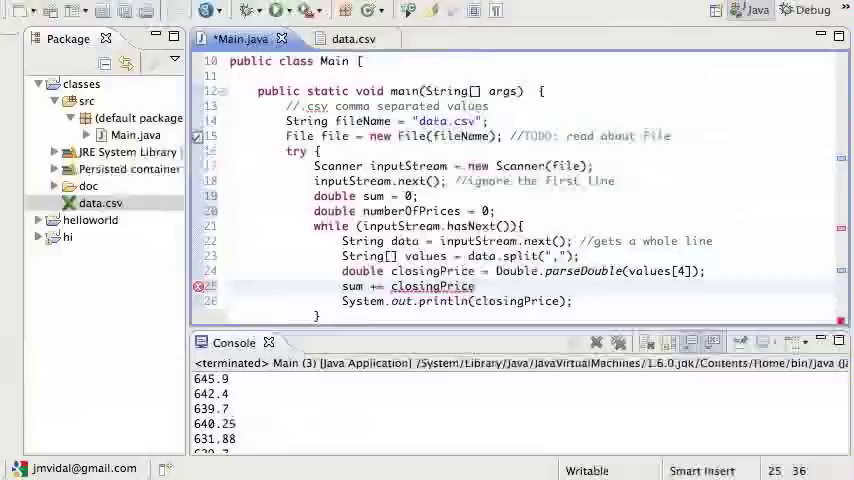
type("numberOfPrices++;")
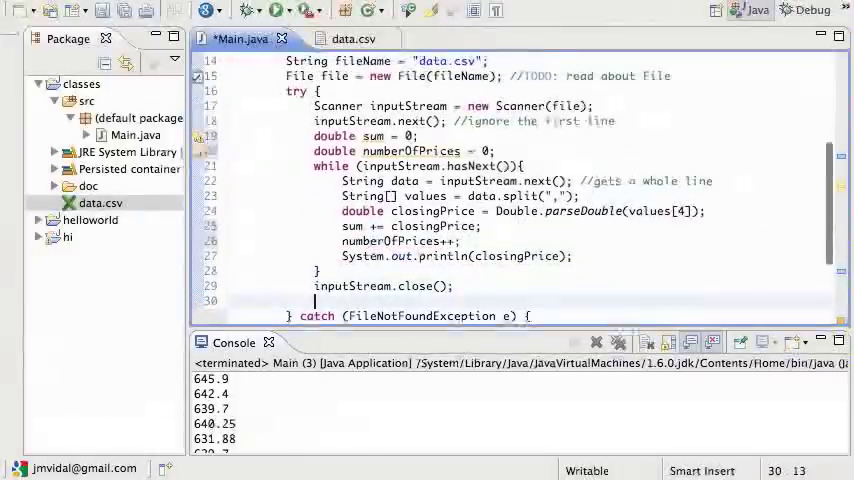
After inputStream.close(), print "Average = " + (sum / numberOfPrices) and save.
type("sys")
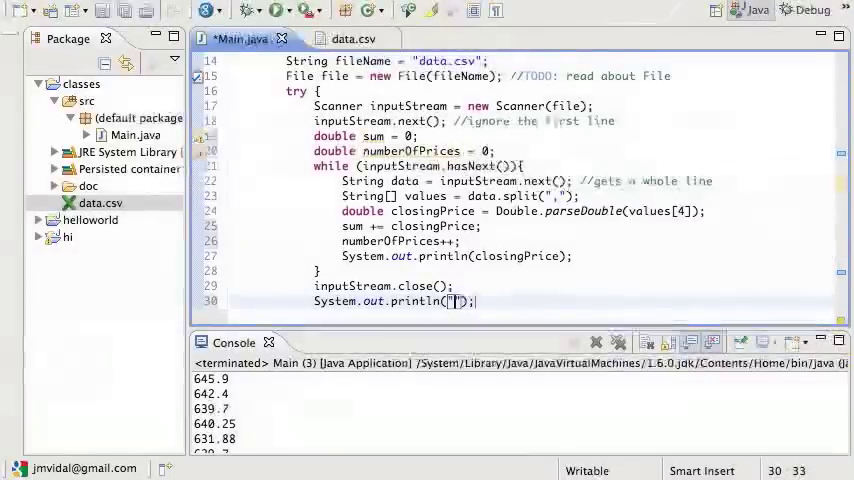
type("Average")
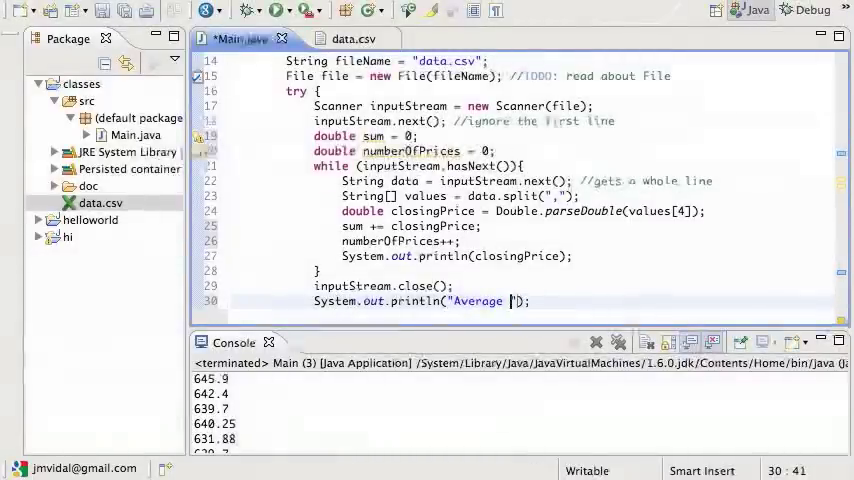
type("= \" +")
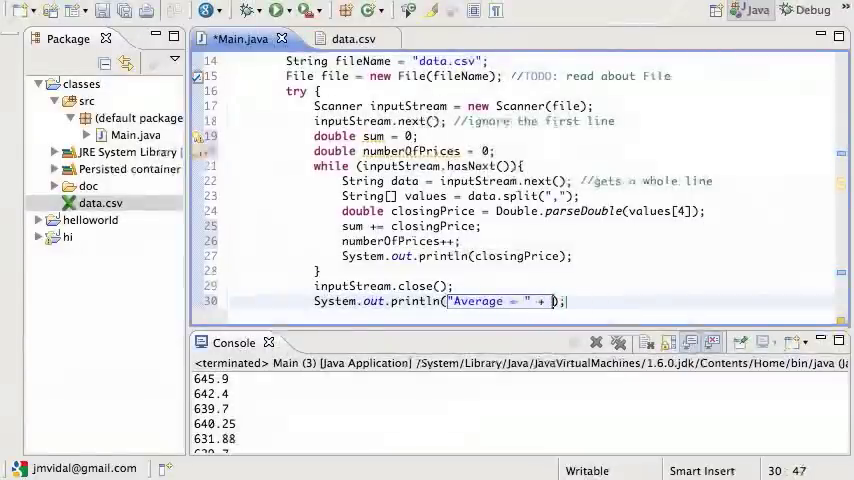
type("(")
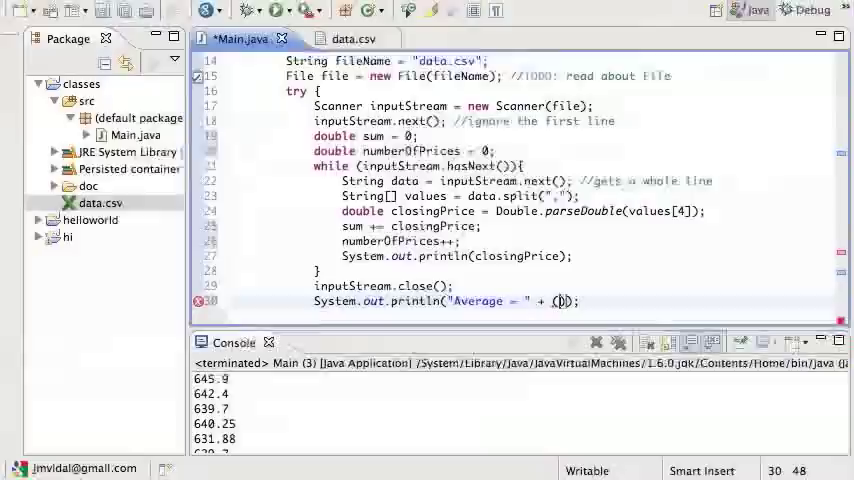
type("sum /")
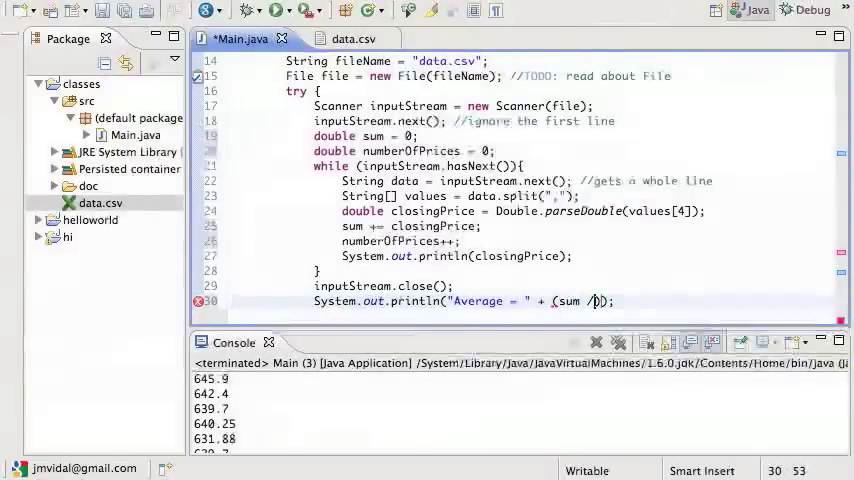
type("numberOfPrices")
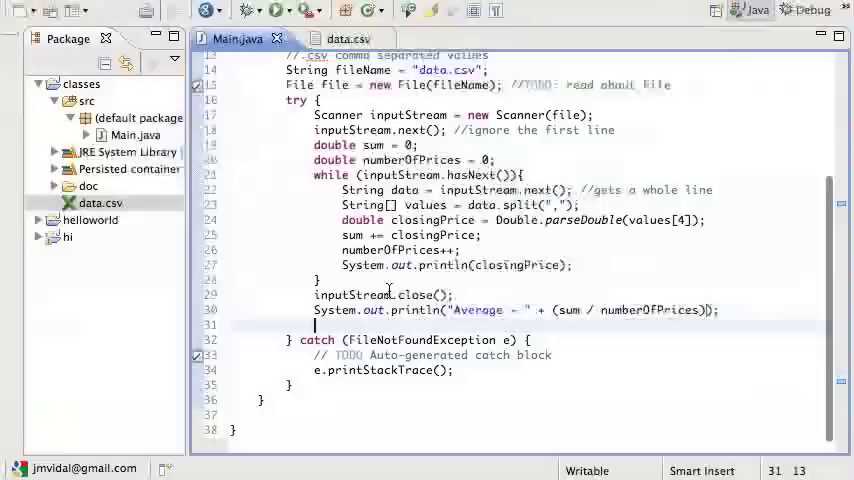
Scroll up to the String data line that reads each record.
scroll("up", 3)
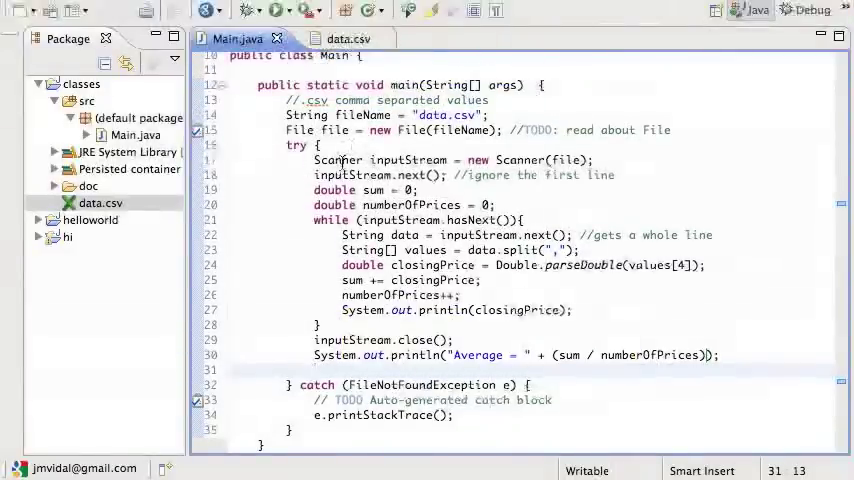
mouse_move(719, 194)
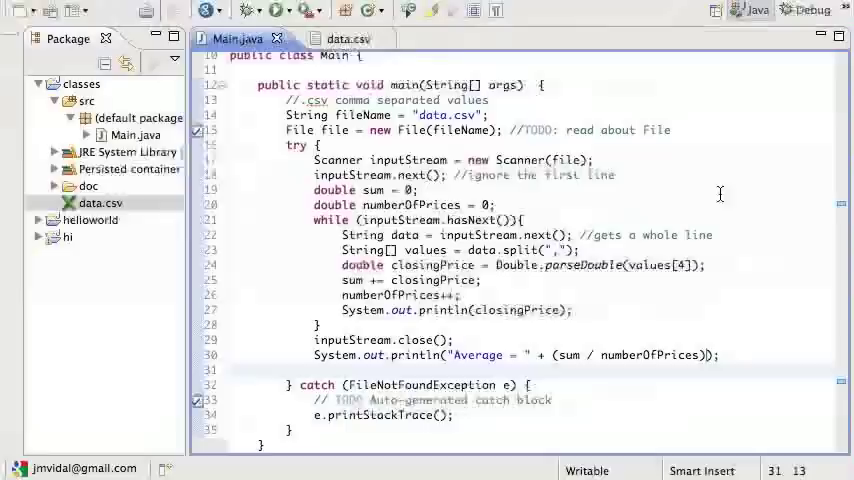
mouse_move(615, 289)
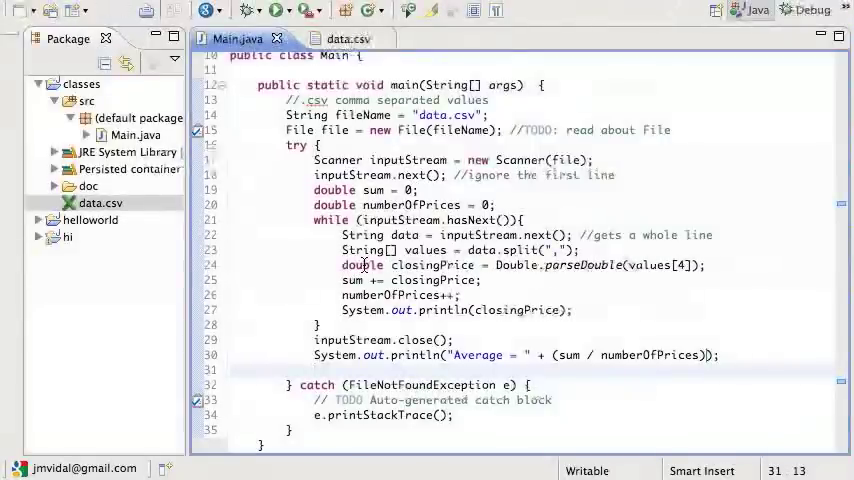
mouse_move(730, 228)
type(");")
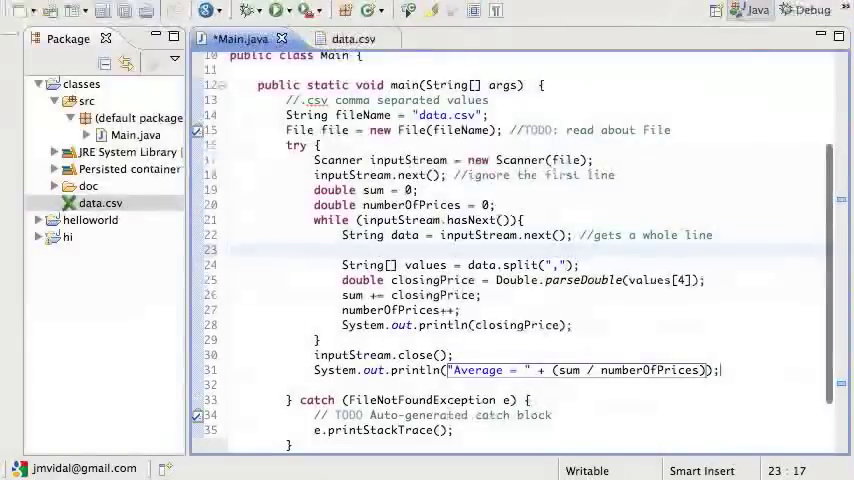
Remove the unfinished inputStream.ne line from the loop and save Main.java.
type("inputStream.ne")
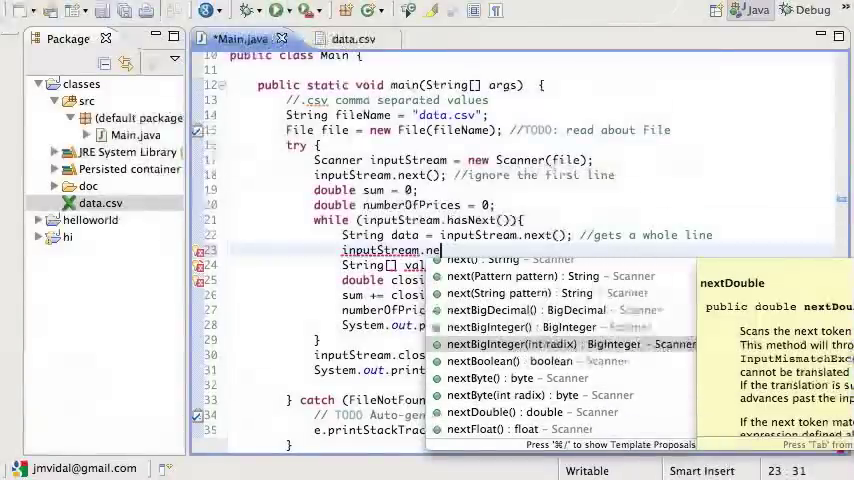
scroll("down", 3)
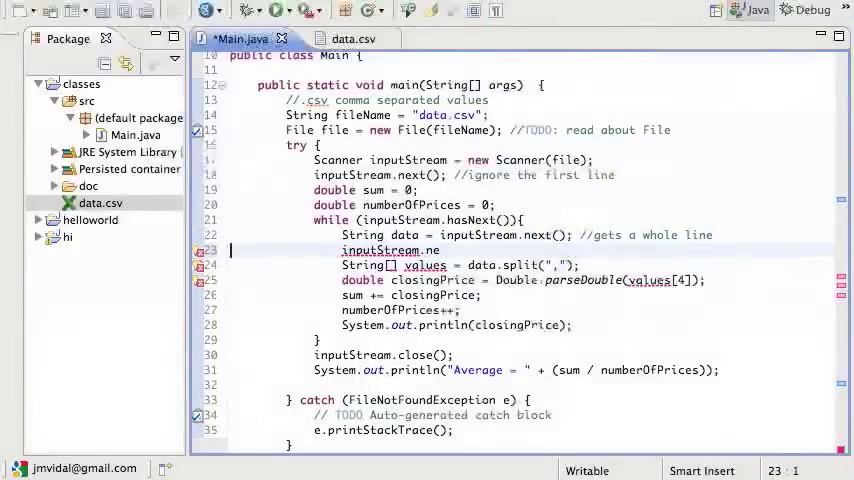
key("Ctrl+S")
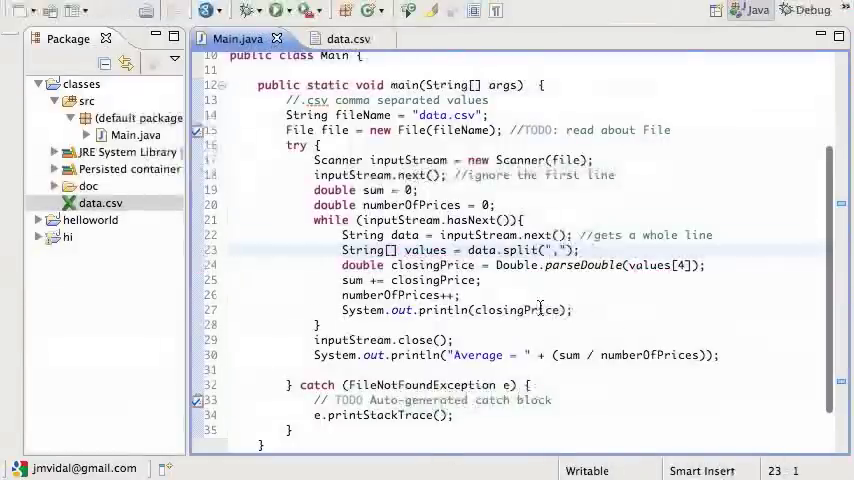
mouse_move(577, 265)
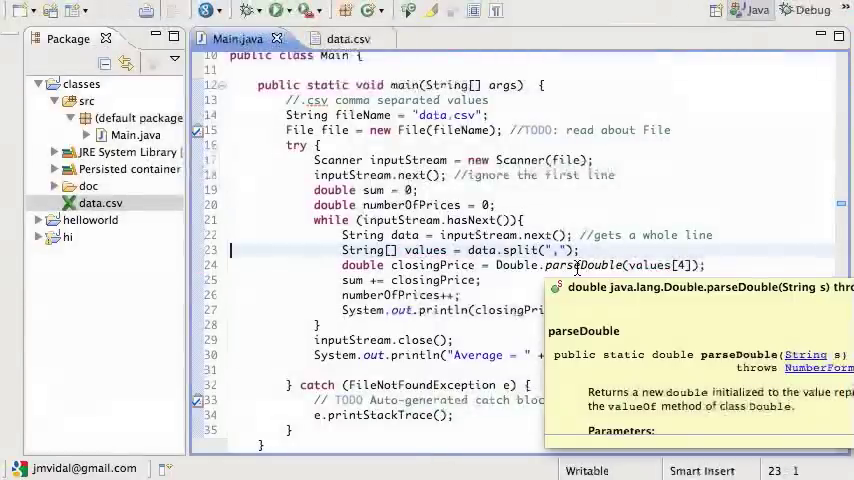